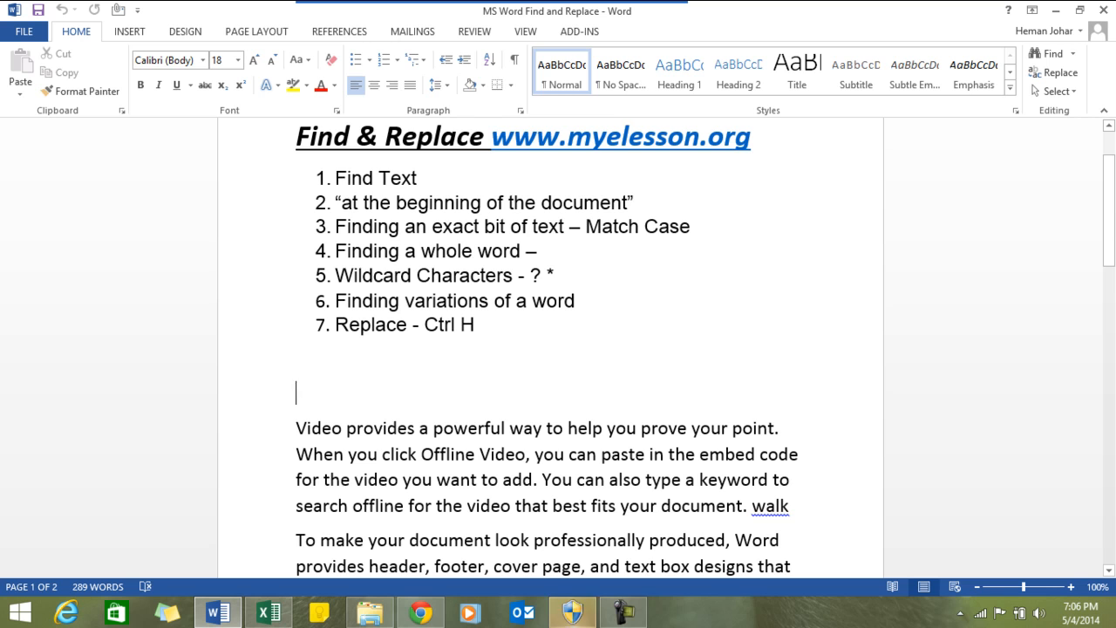
- Open the Navigation search pane and place the cursor at the document title
scroll(down, 3)
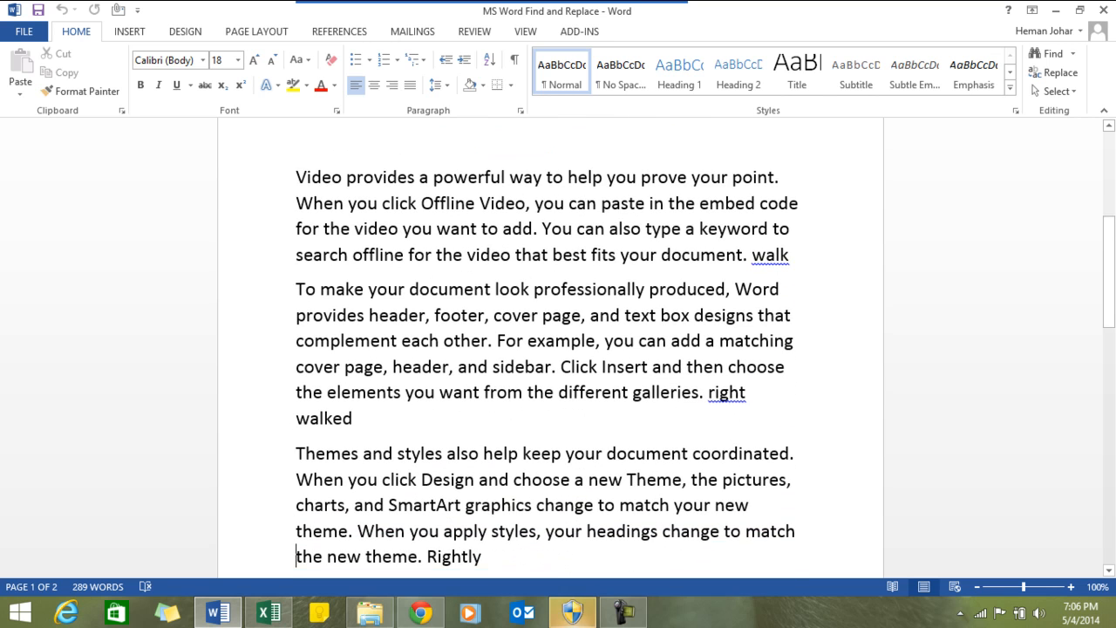
scroll(down, 3)
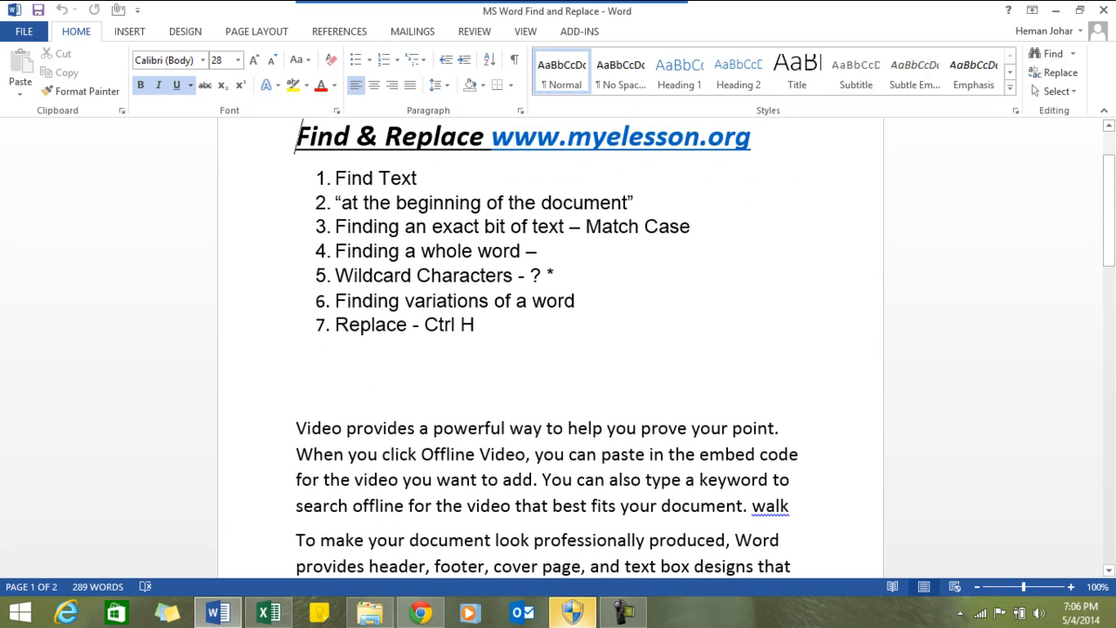
click(1052, 53)
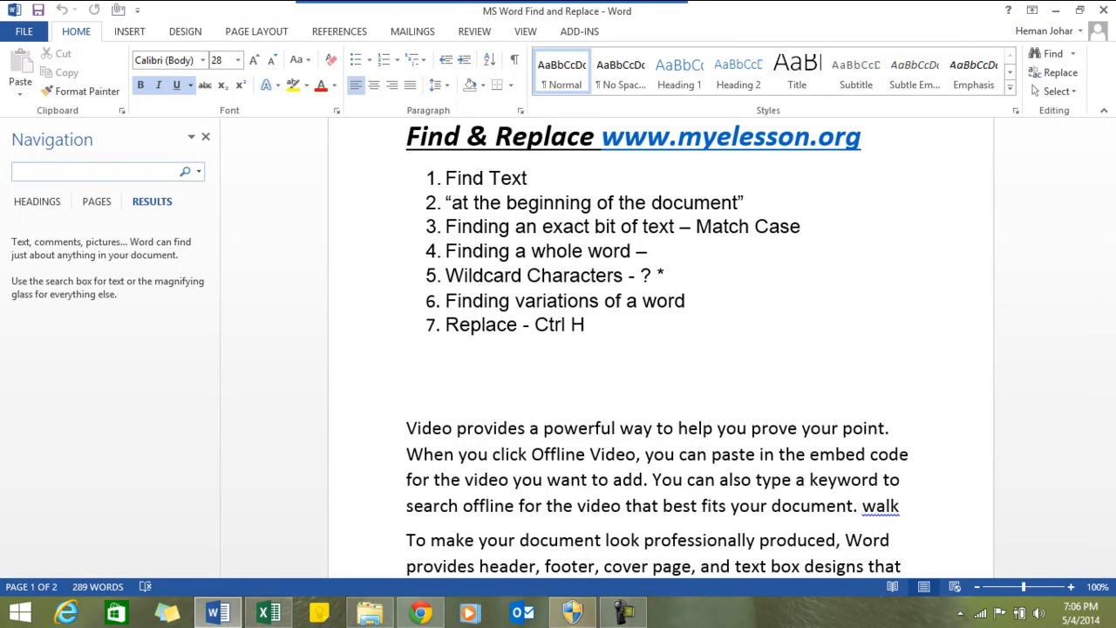
click(96, 171)
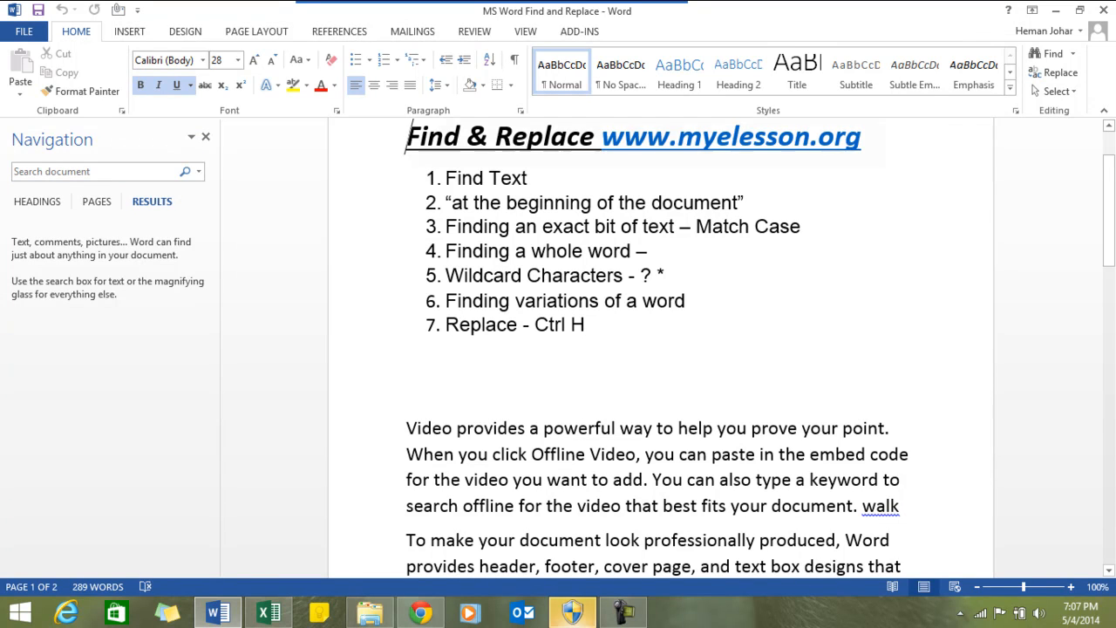
- Open Advanced Find from the Navigation search options and move its window aside
click(199, 171)
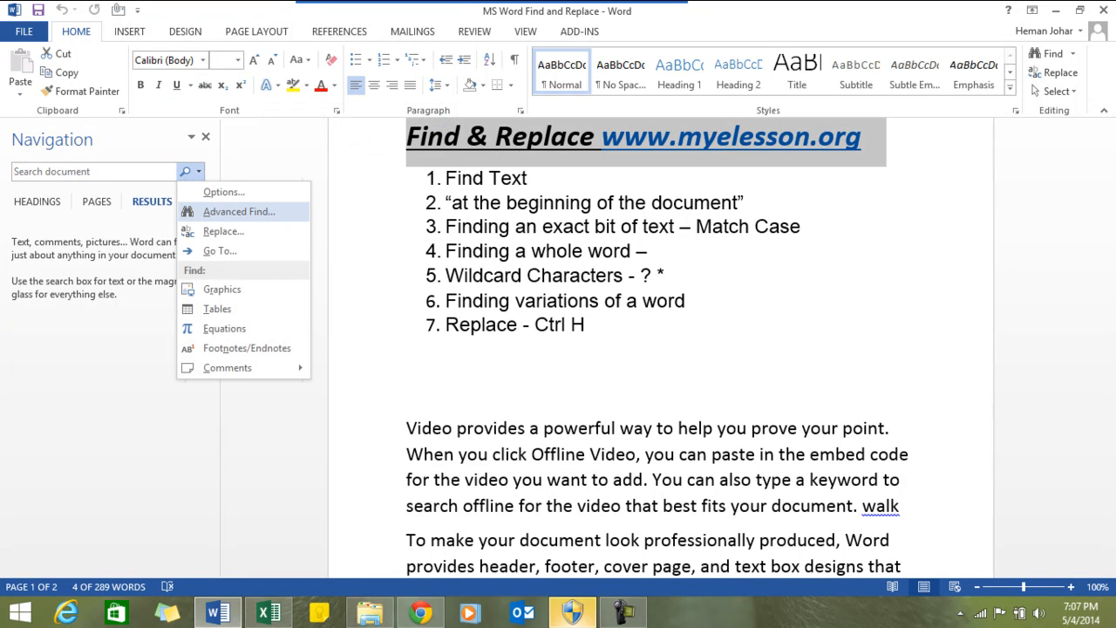
click(239, 211)
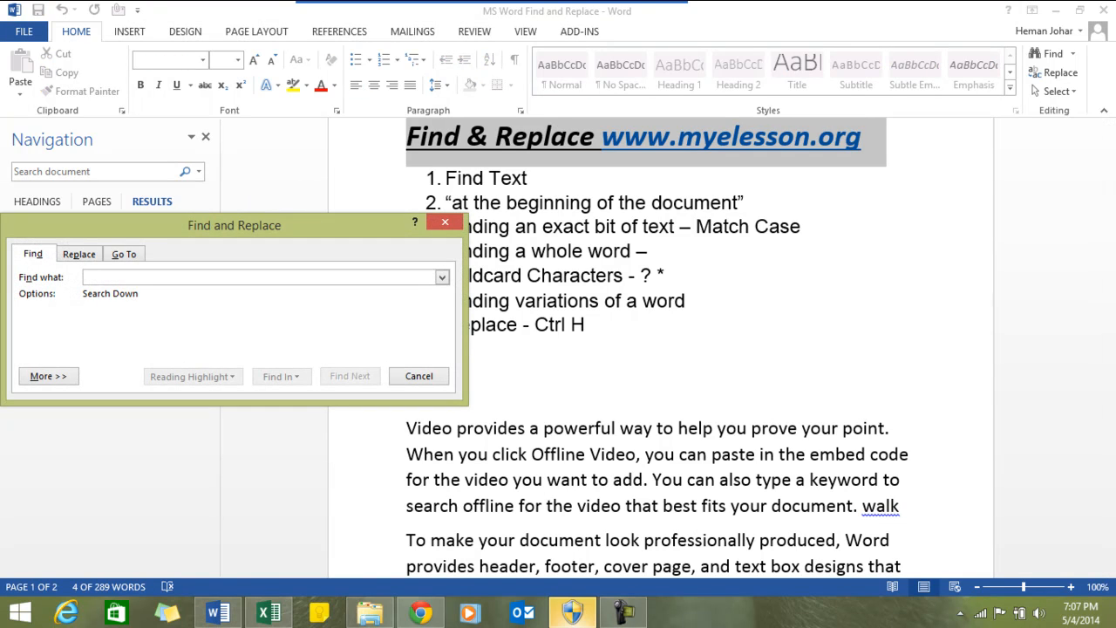
drag(233, 225, 288, 190)
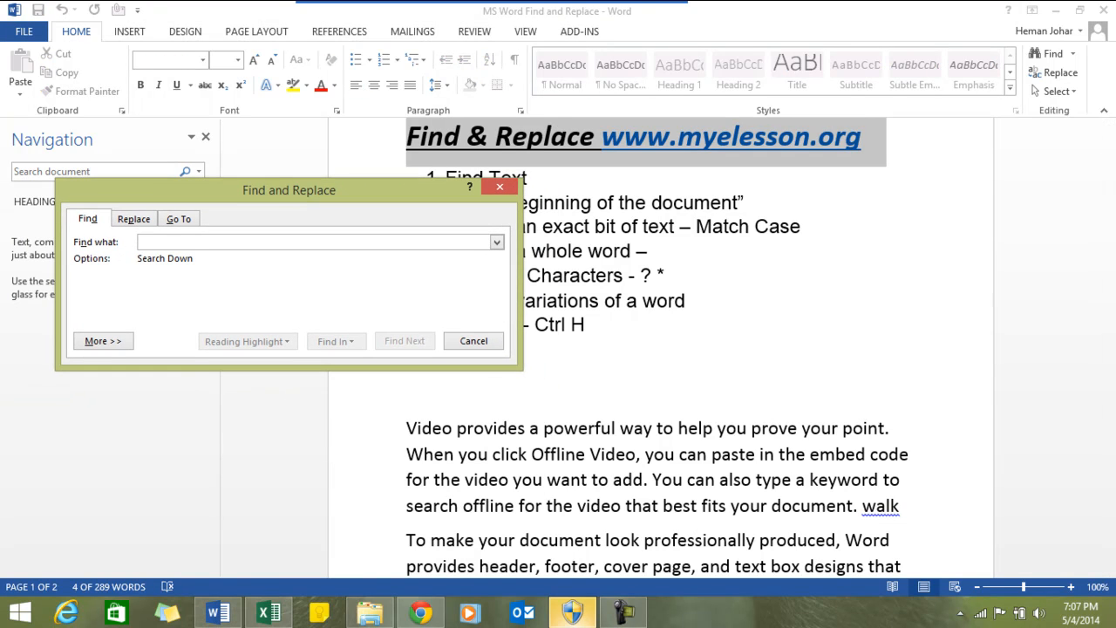
drag(289, 190, 274, 175)
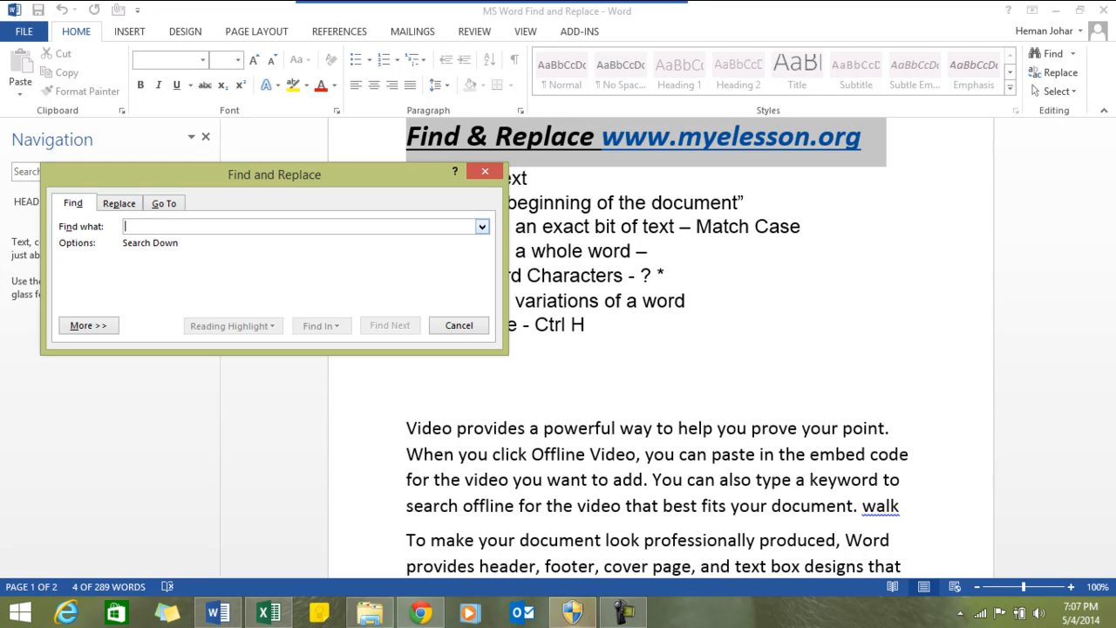
- Search for 'click' and step through its occurrences onto page 2
text(click)
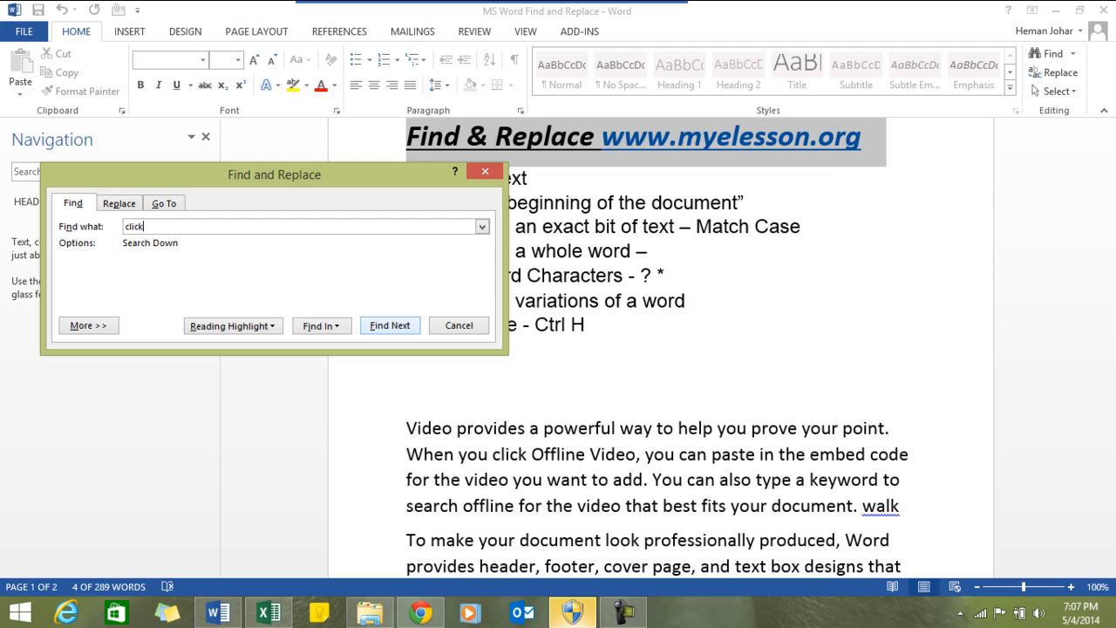
click(390, 324)
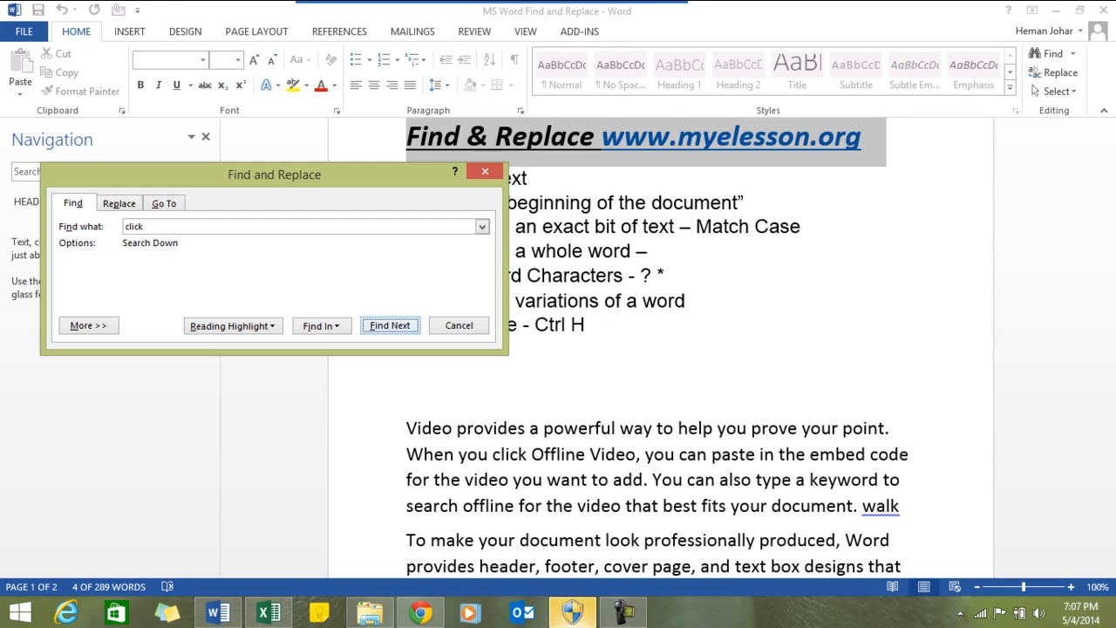
click(390, 324)
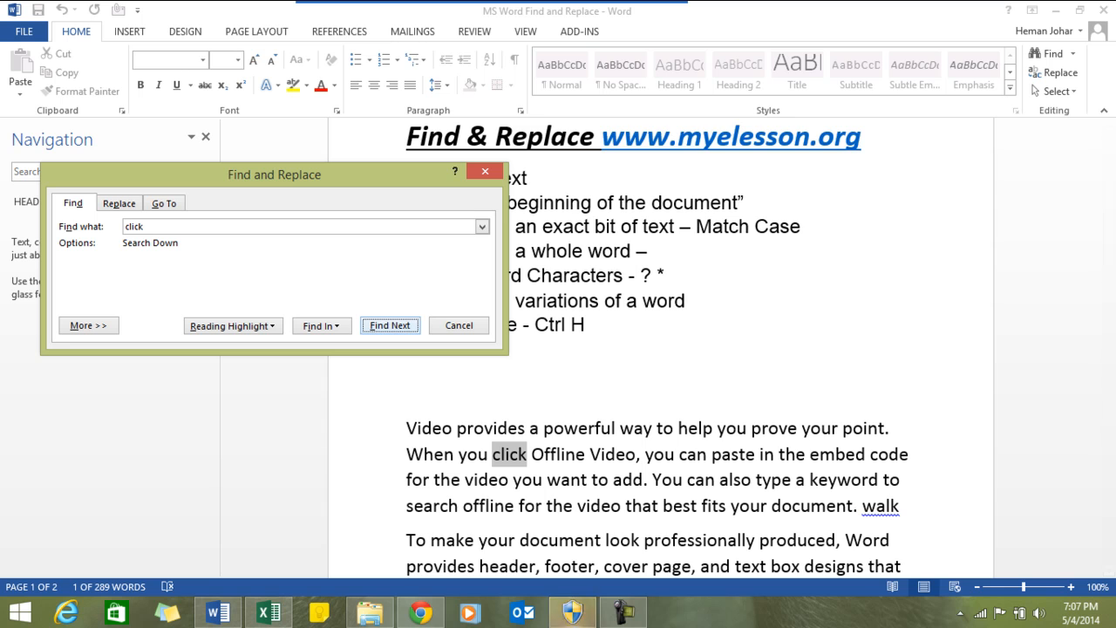
click(390, 324)
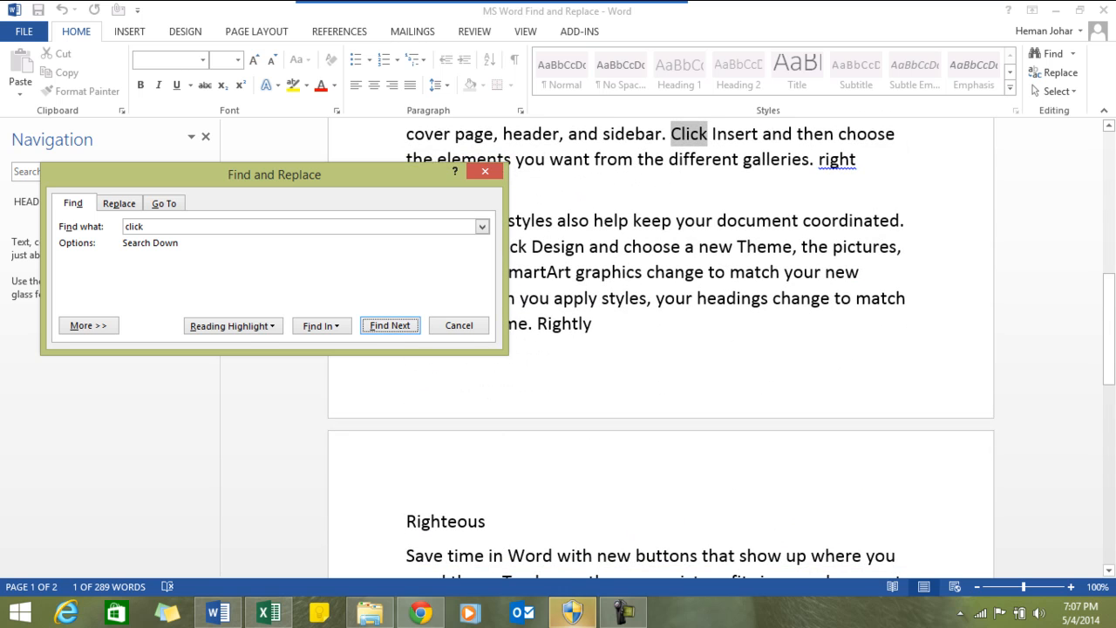
click(390, 324)
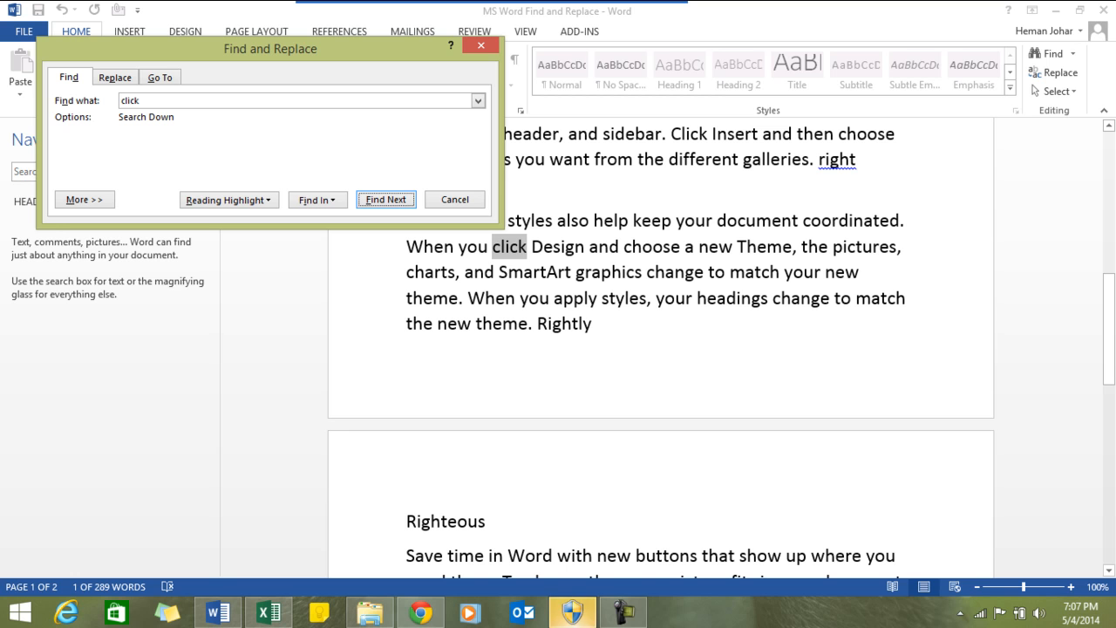
click(385, 199)
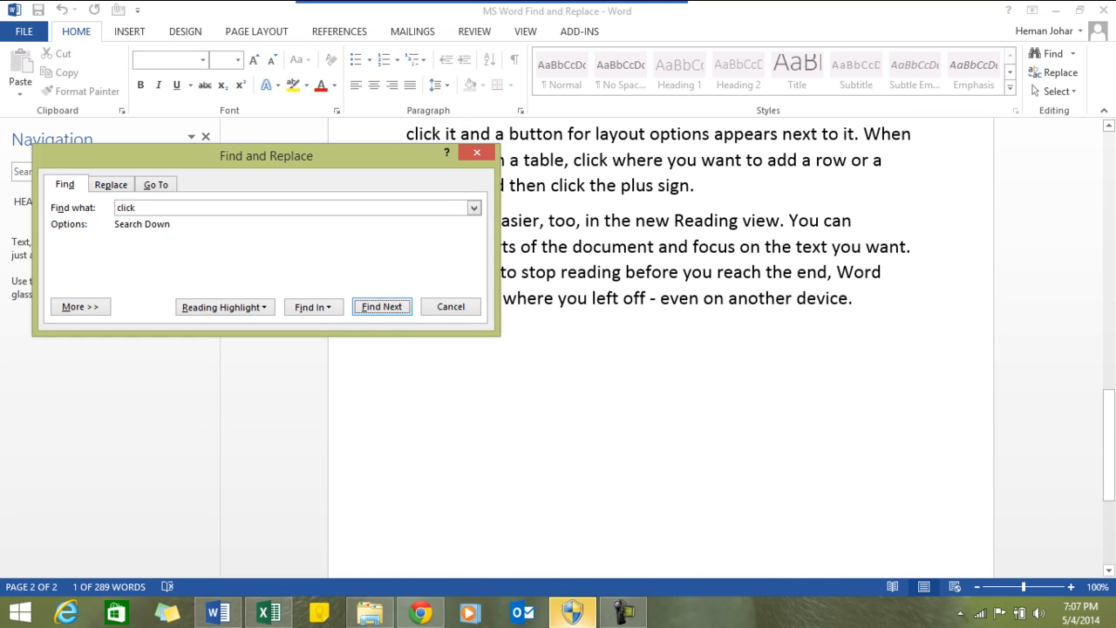
drag(266, 155, 294, 185)
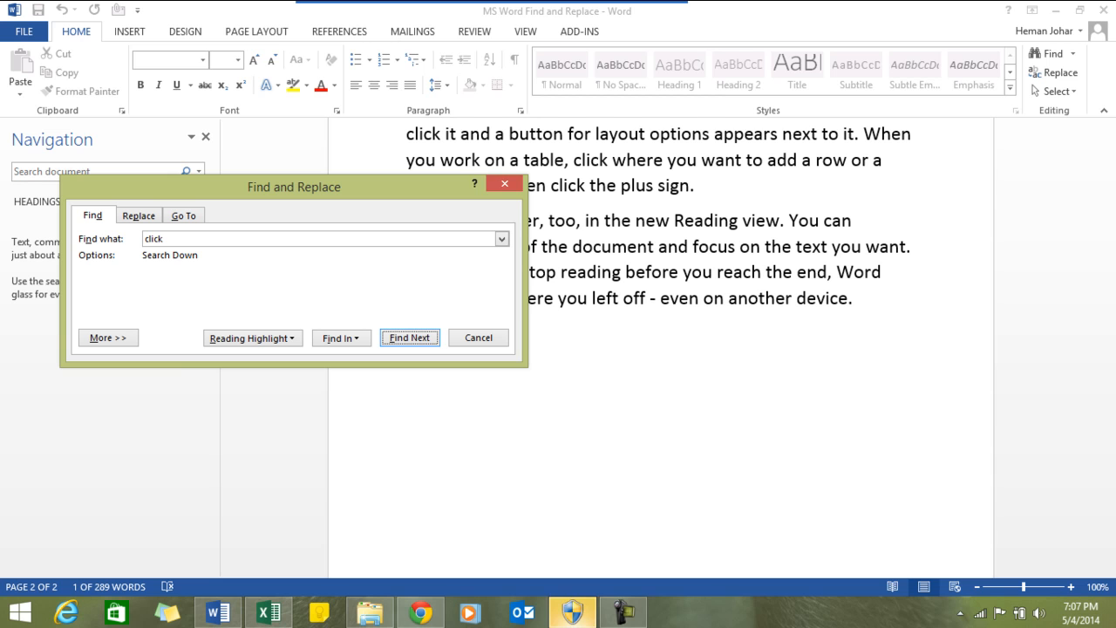
- Highlight all six 'click' occurrences with Reading Highlight, then close the Find window
click(252, 338)
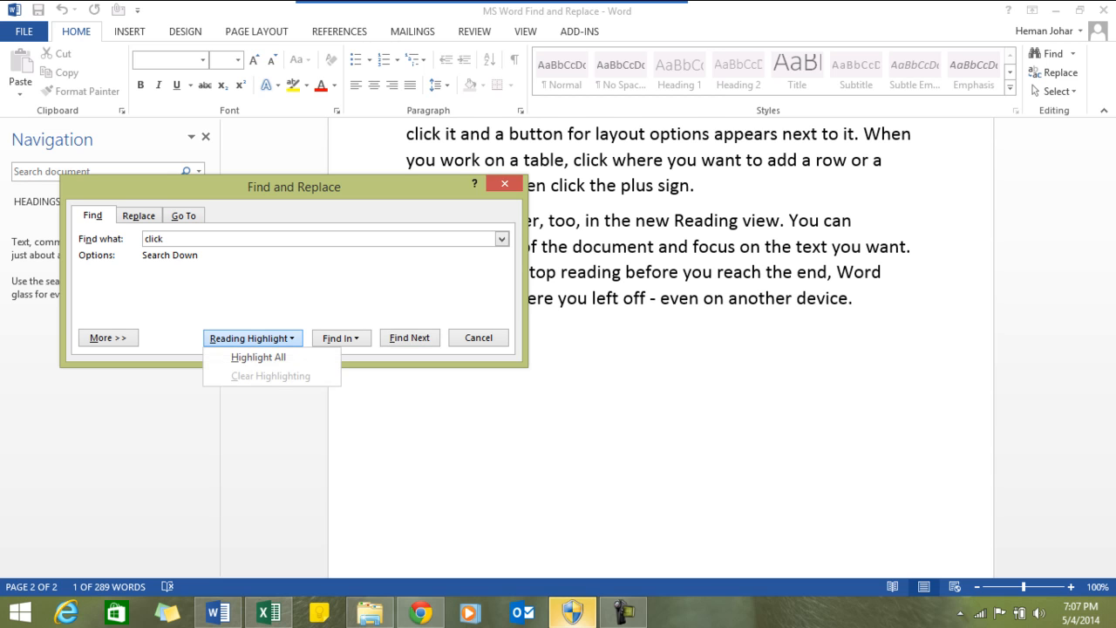
mouse_move(258, 356)
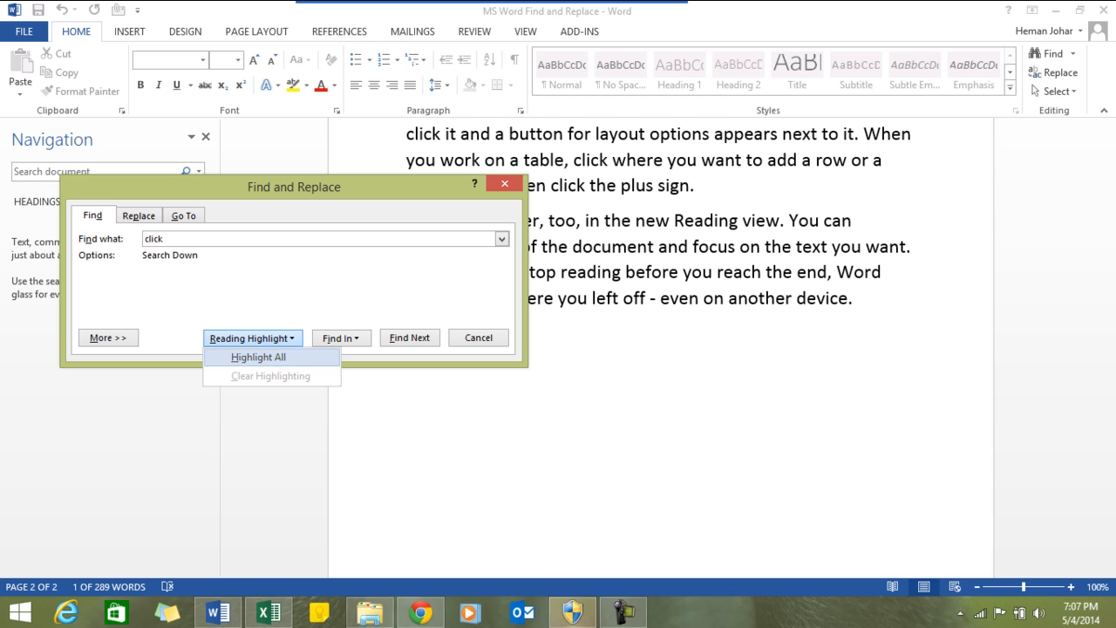
click(258, 357)
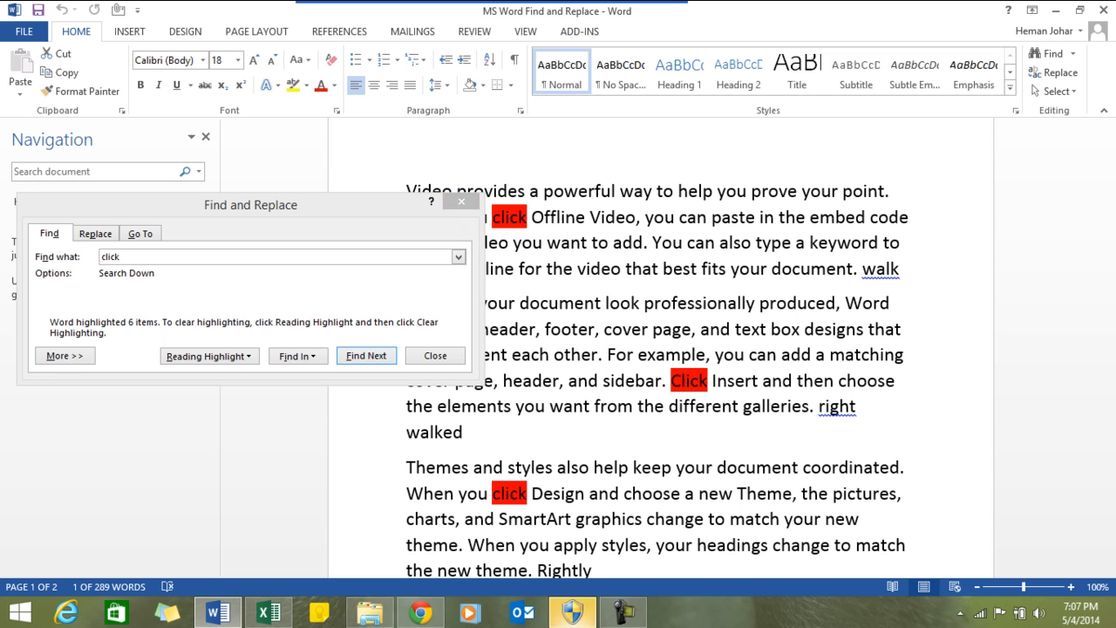
click(434, 355)
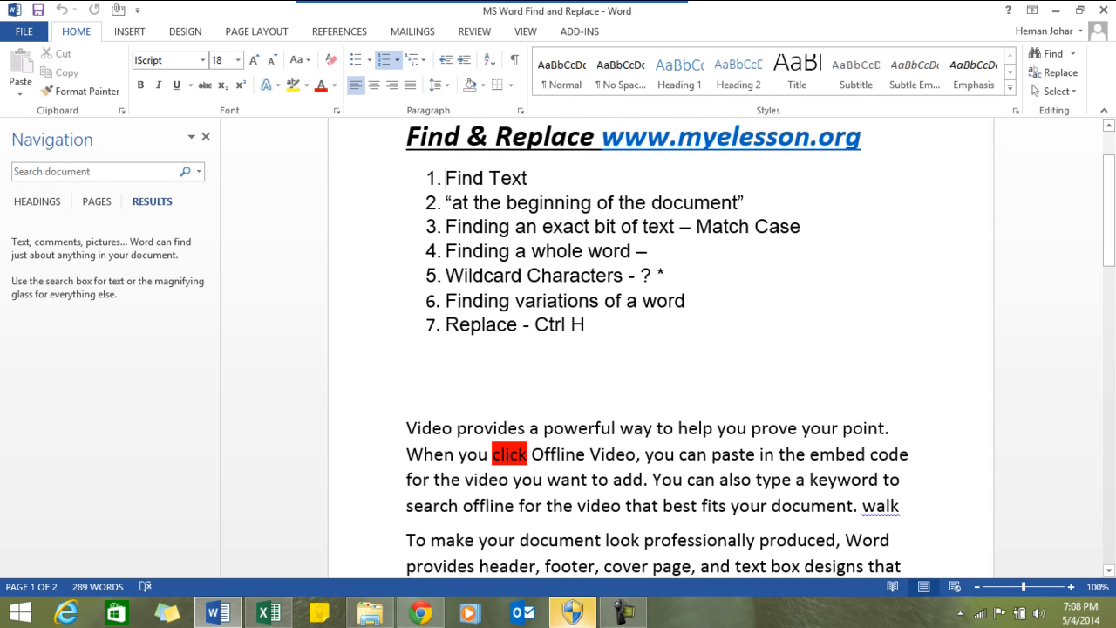
- Clear the red highlighting by clicking into the body text and scrolling the document
click(605, 539)
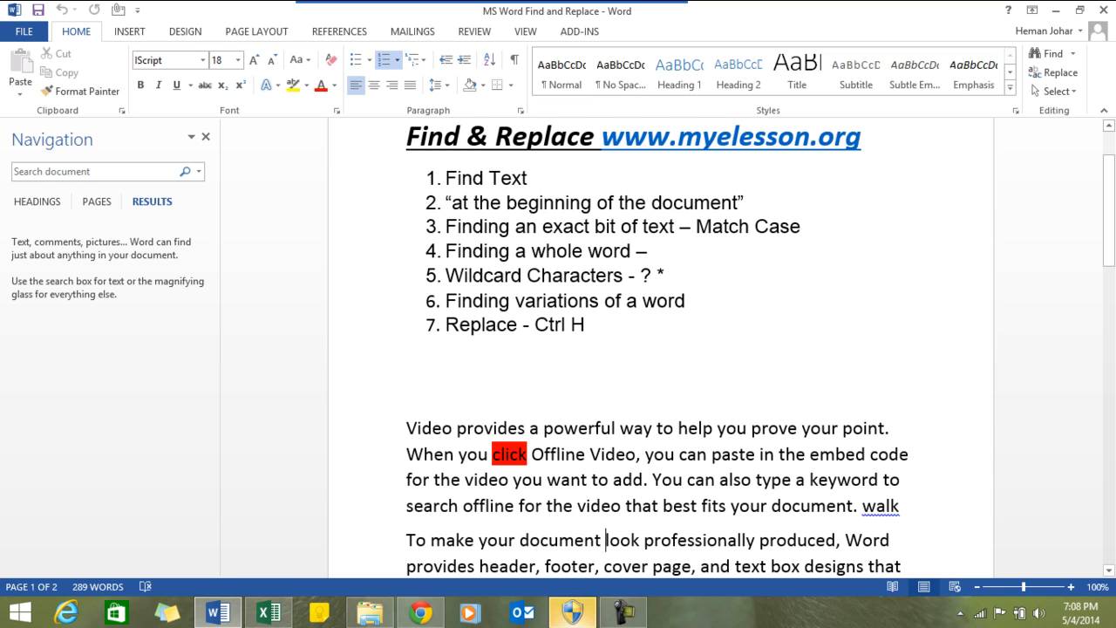
scroll(down, 3)
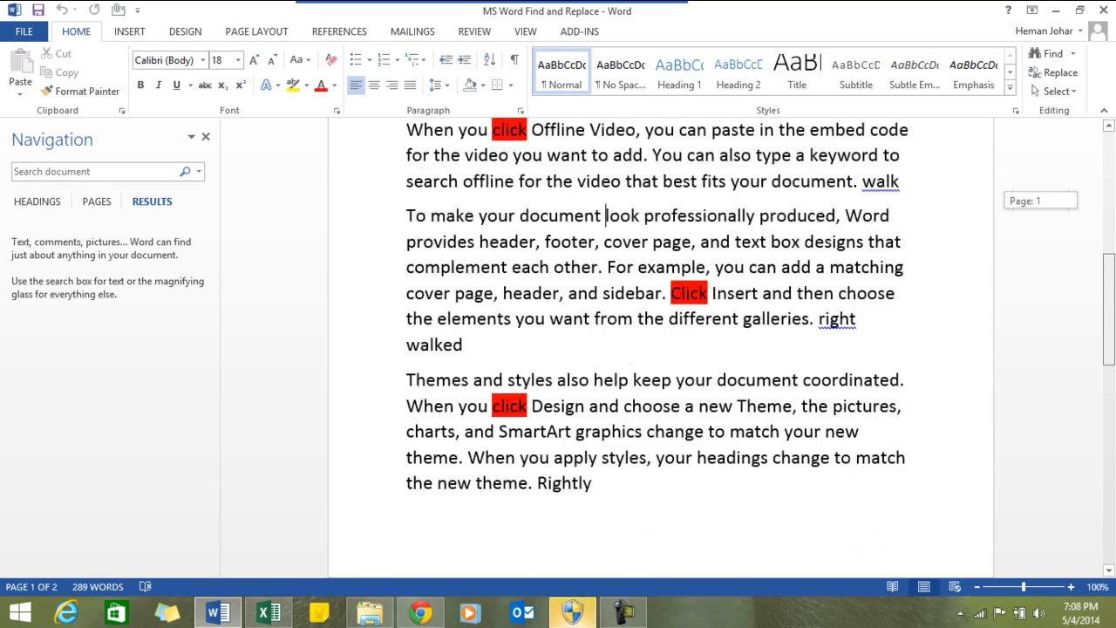
scroll(down, 3)
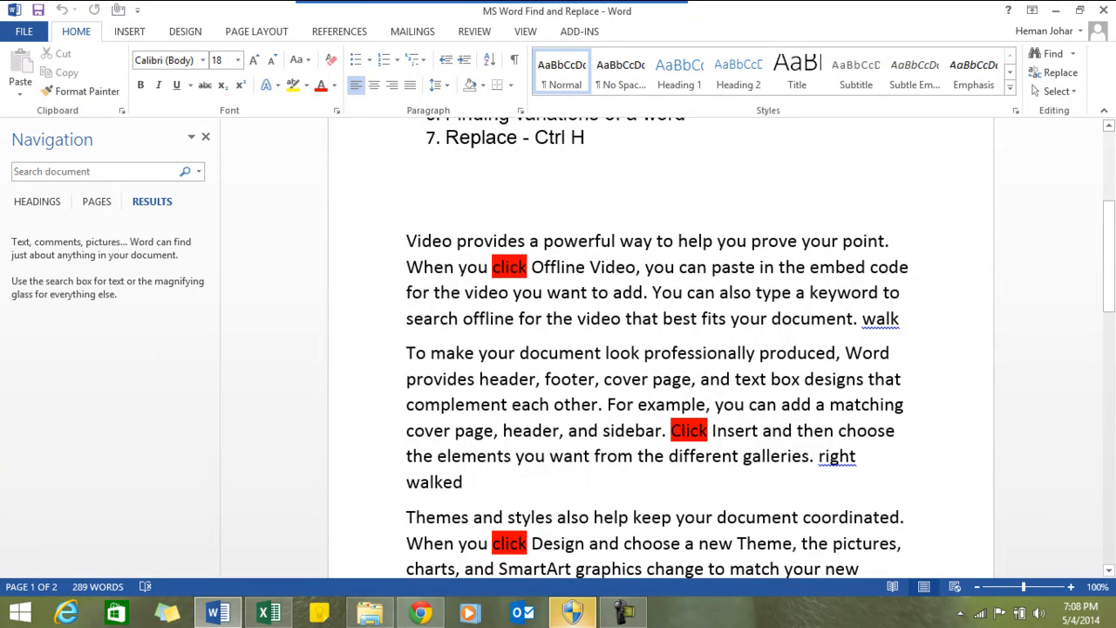
scroll(down, 3)
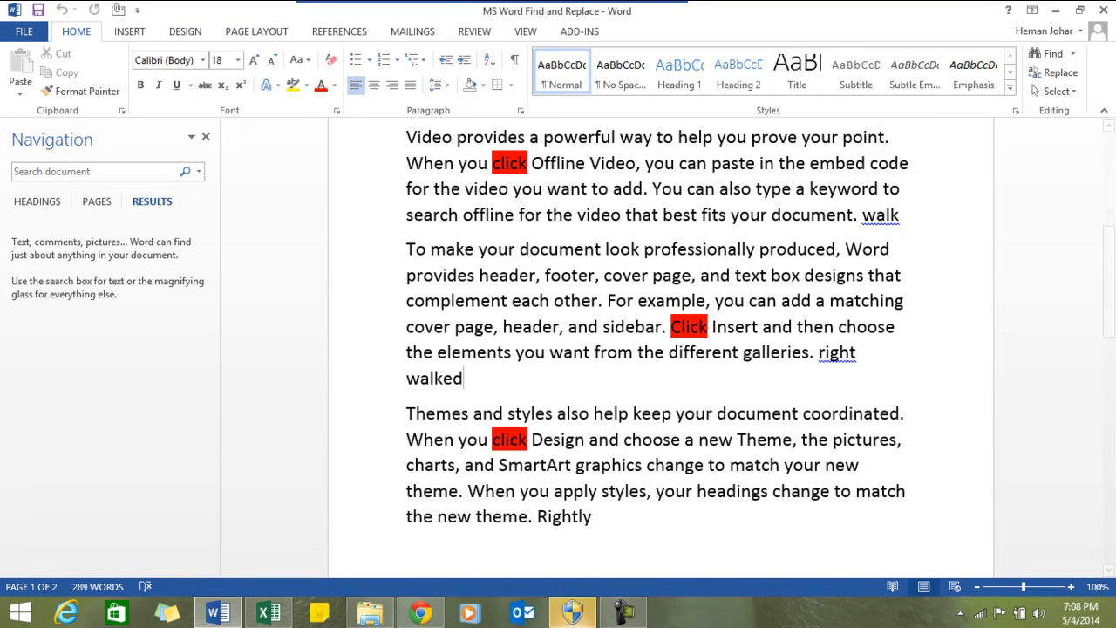
- Search 'click' in the Navigation pane and reopen Advanced Find
text(click)
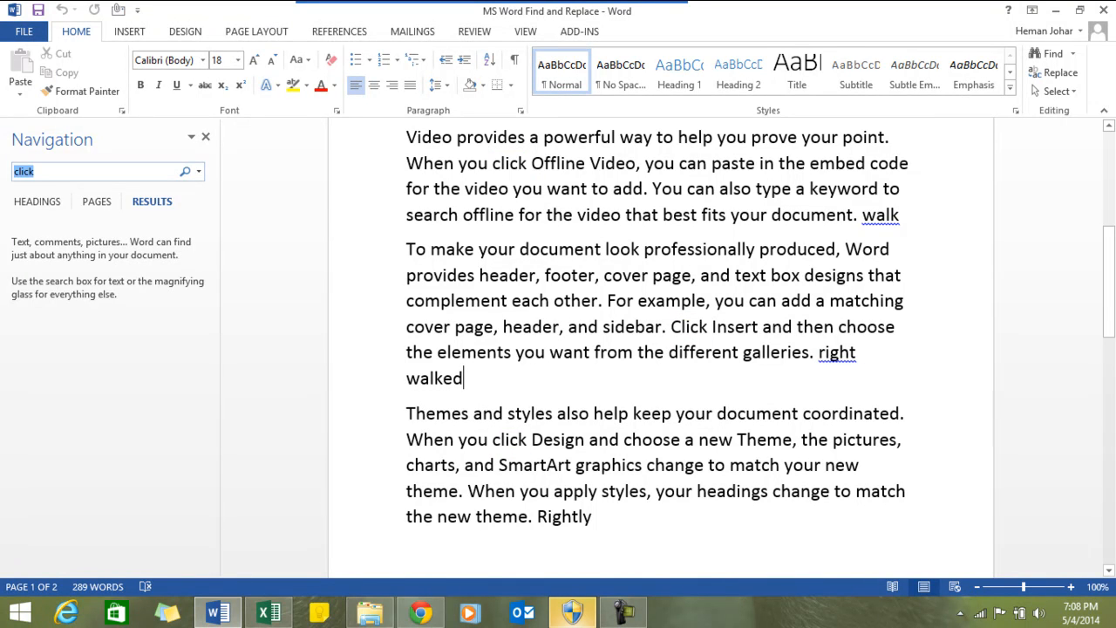
click(198, 171)
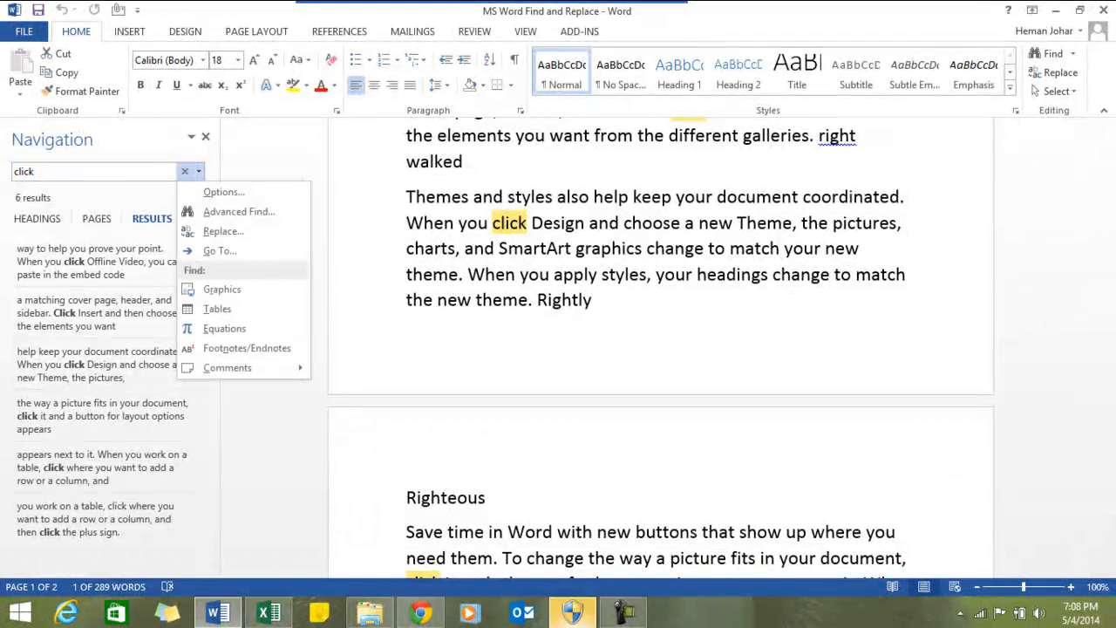
click(239, 211)
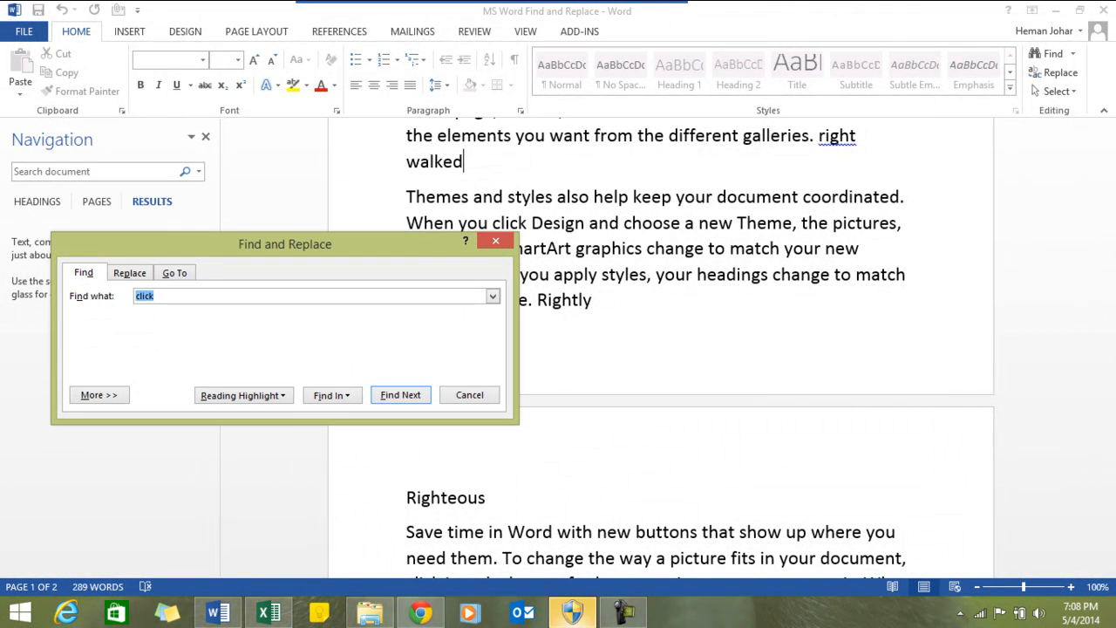
- Expand search options, switch the search direction to Up and back to All, then close
drag(284, 243, 298, 277)
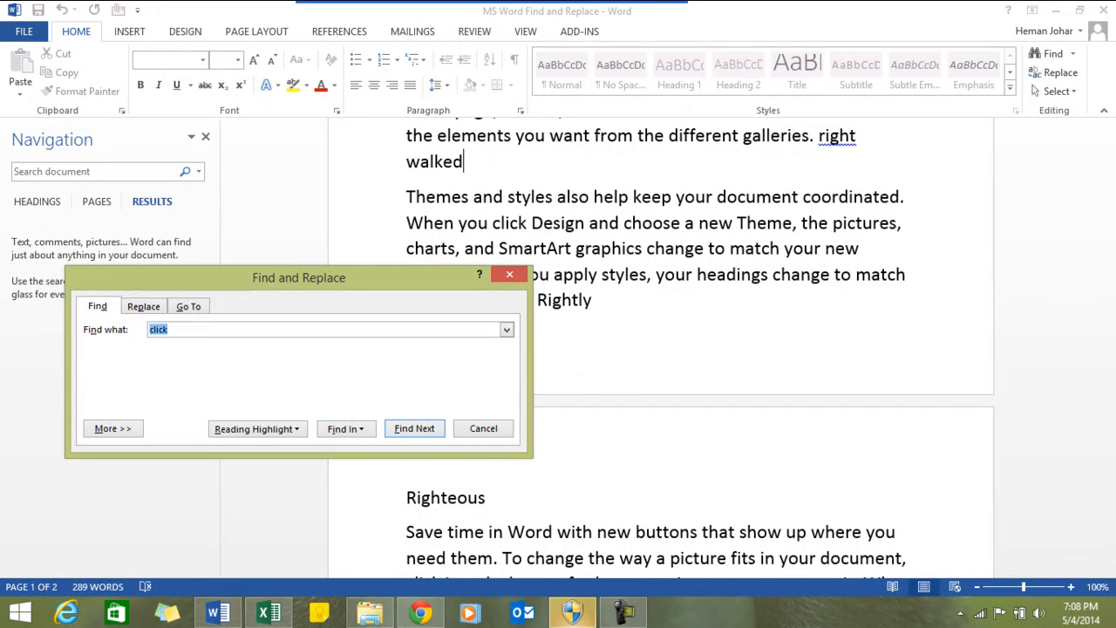
click(113, 428)
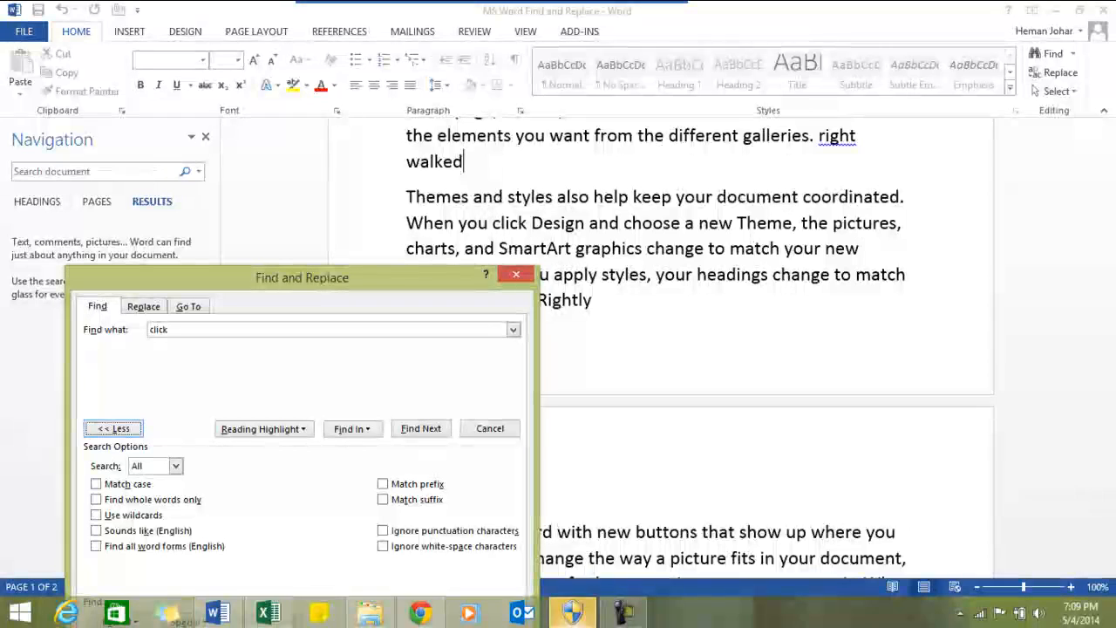
click(175, 465)
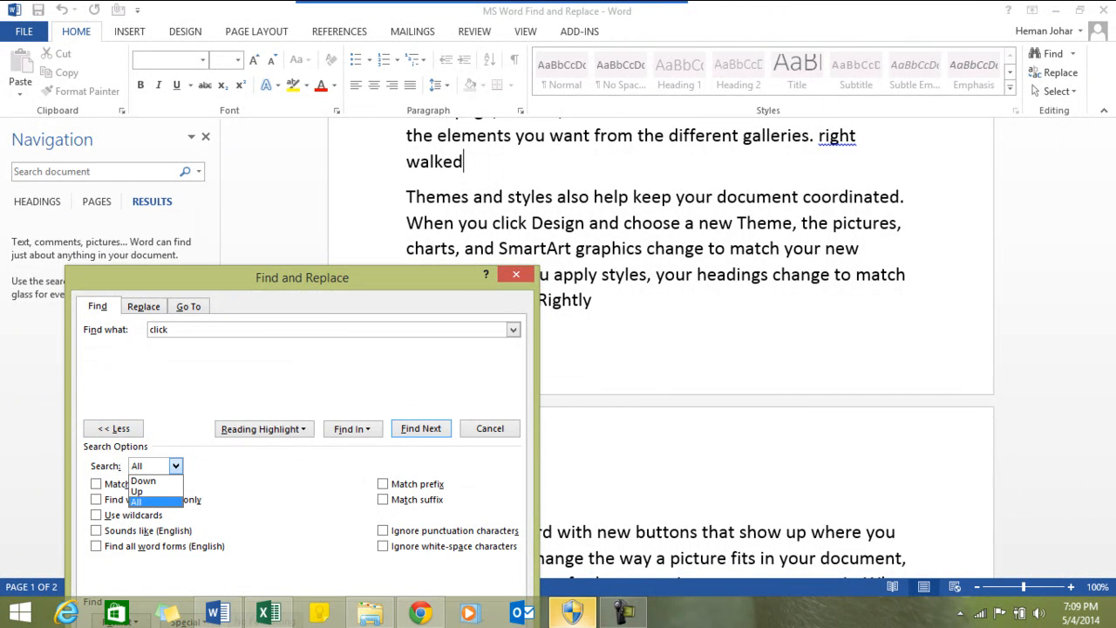
click(155, 465)
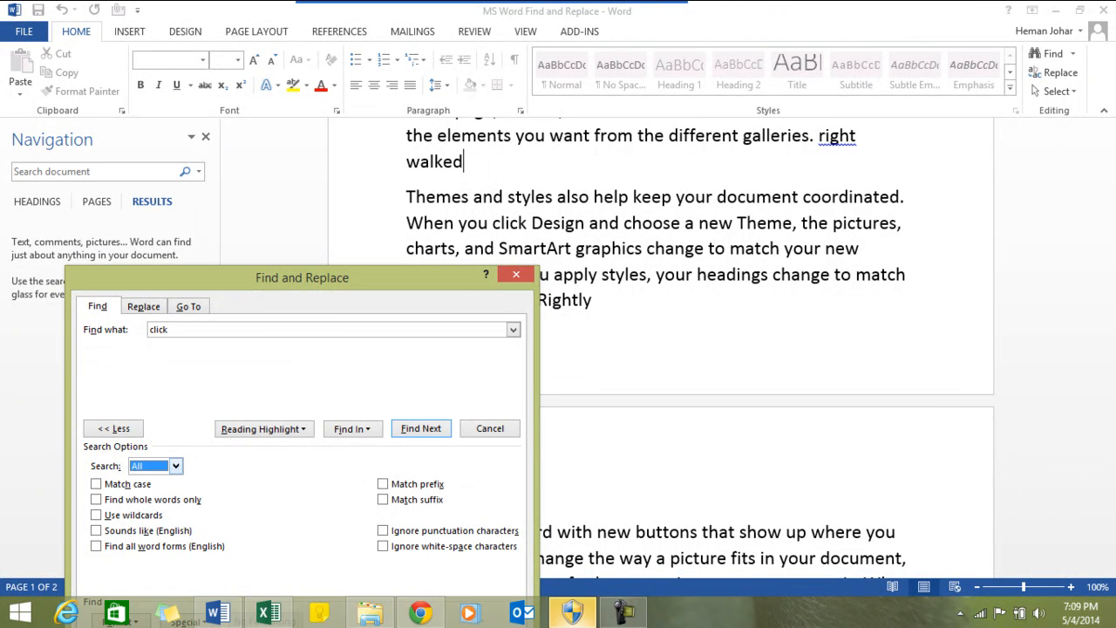
click(174, 464)
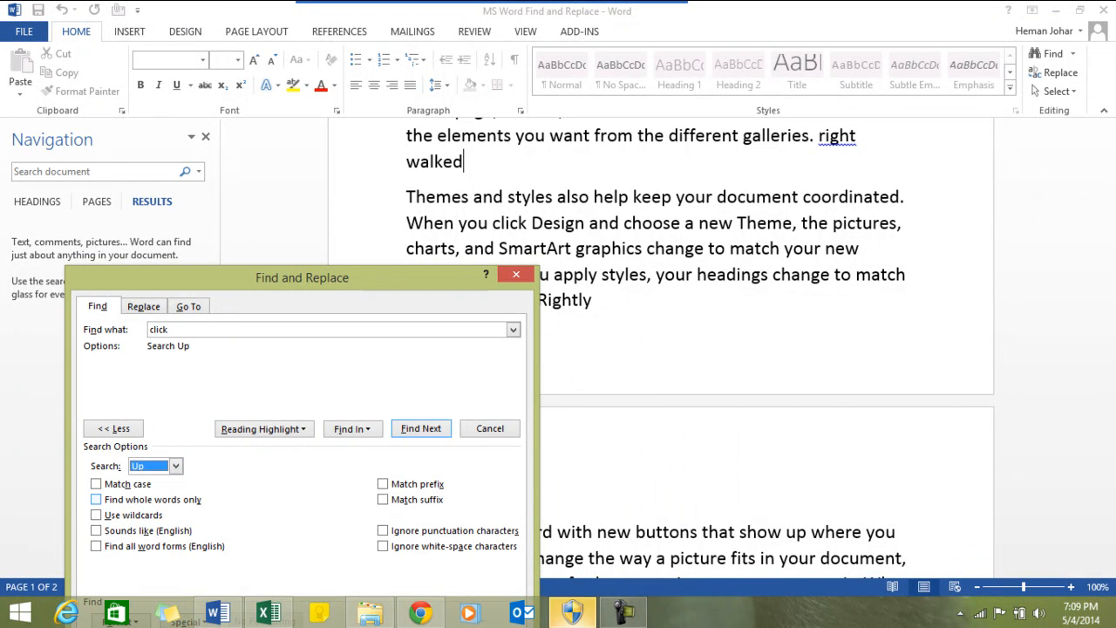
click(175, 465)
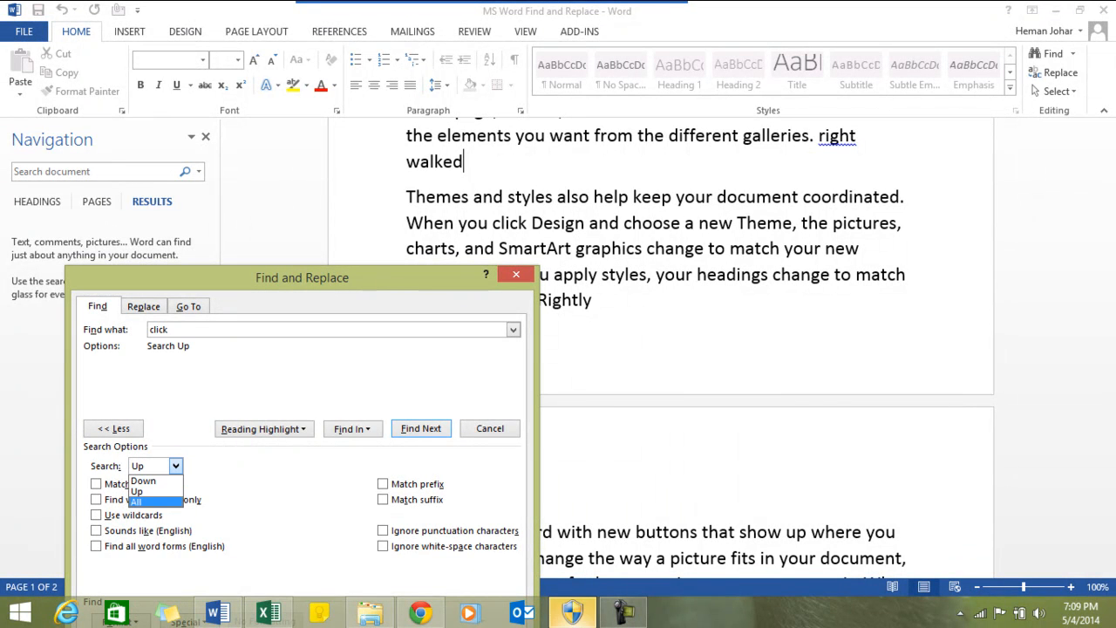
click(136, 499)
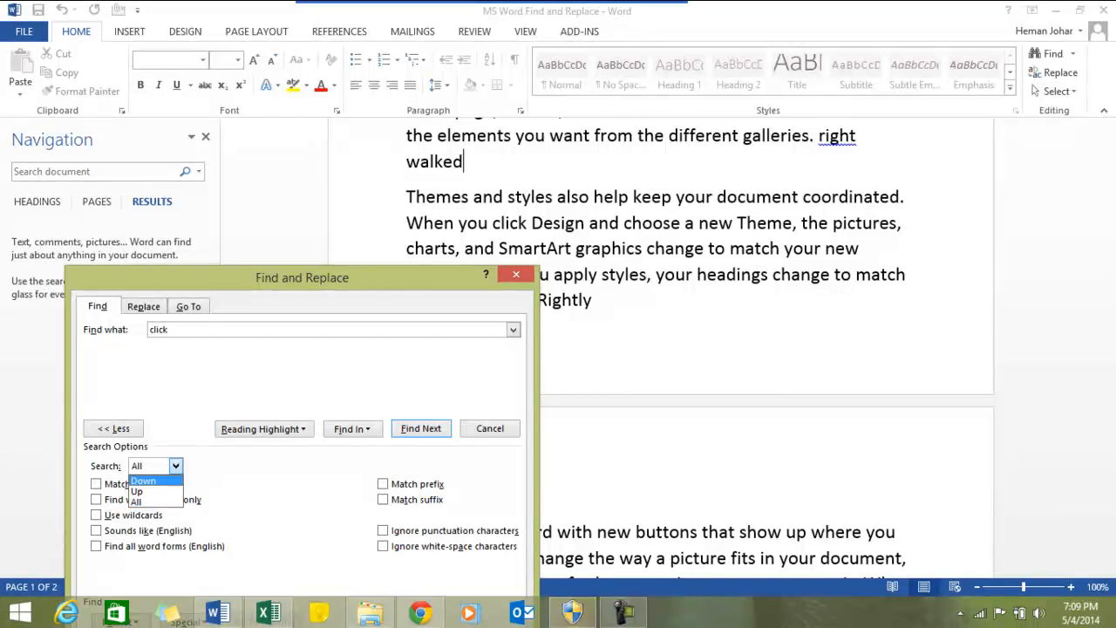
click(144, 481)
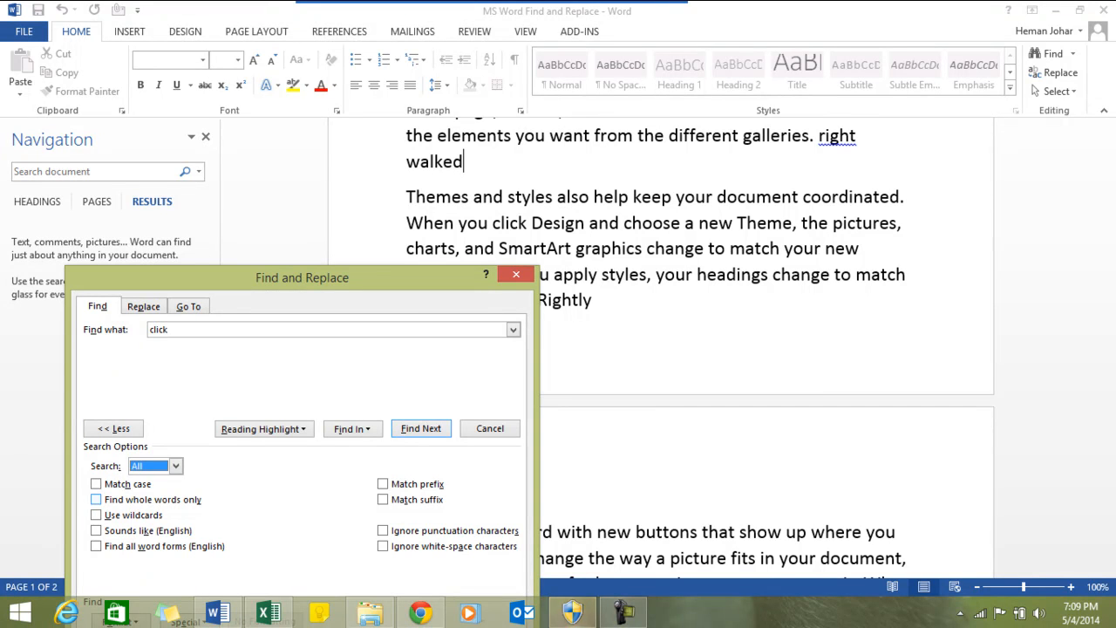
click(489, 428)
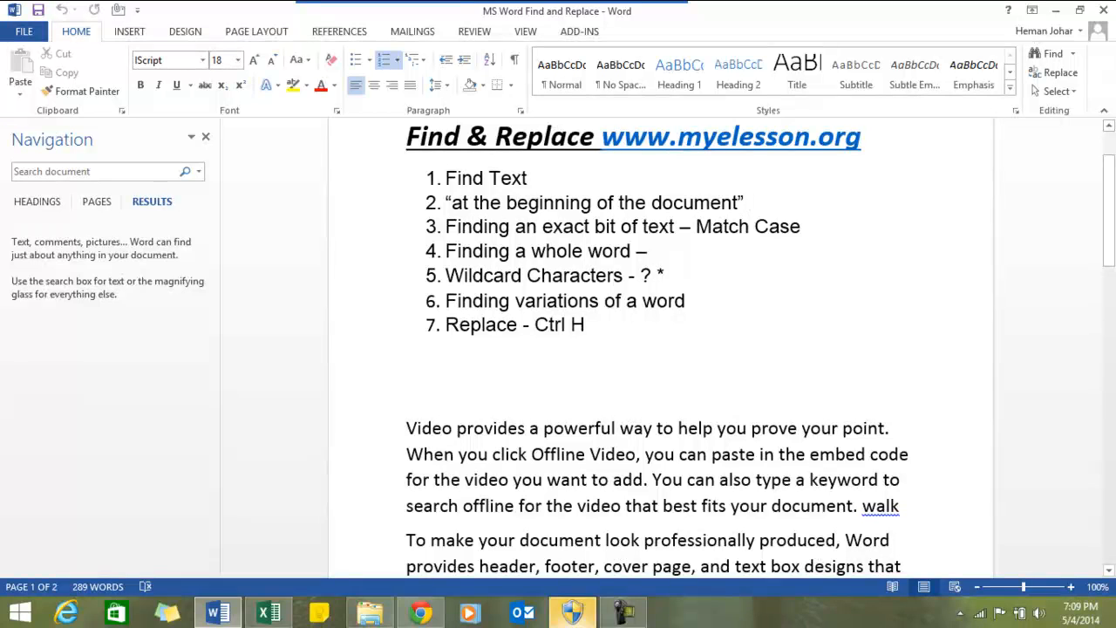
click(745, 202)
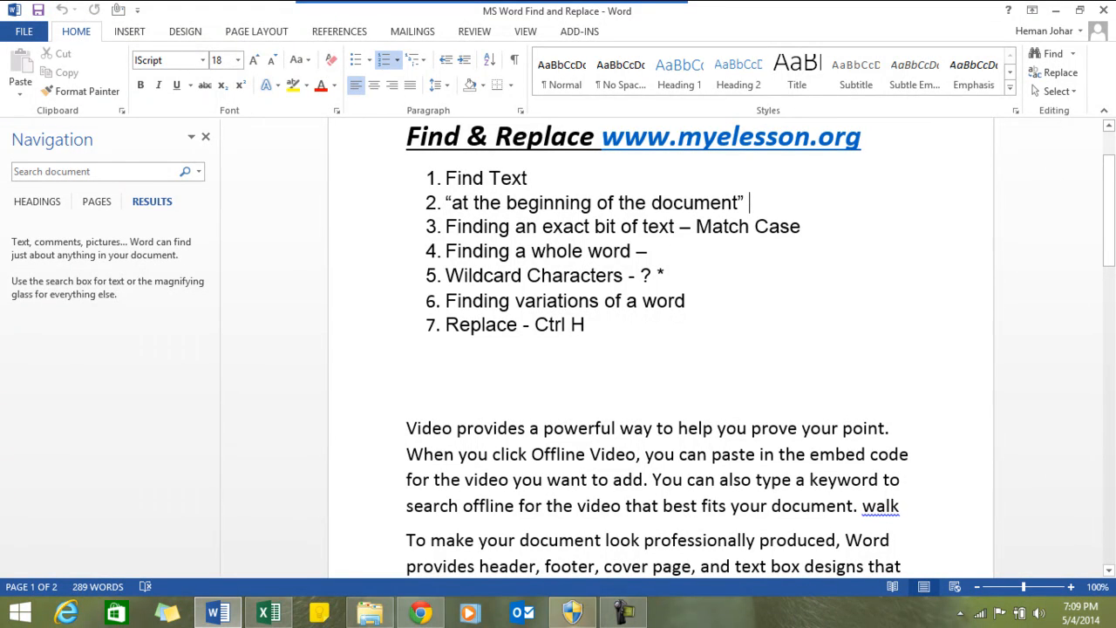
double_click(416, 540)
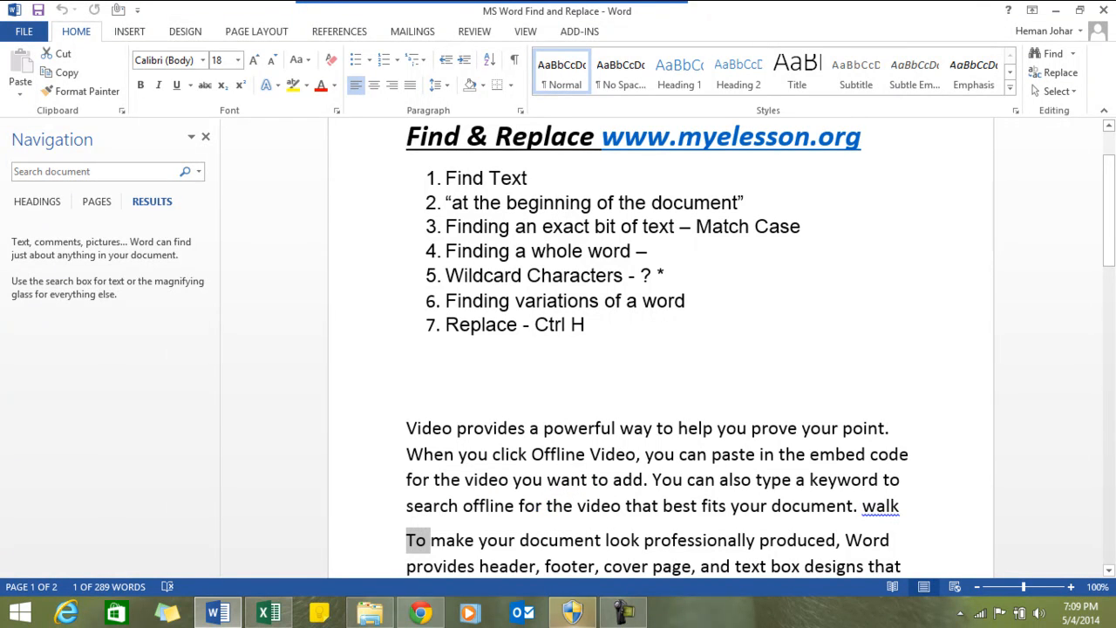
click(714, 479)
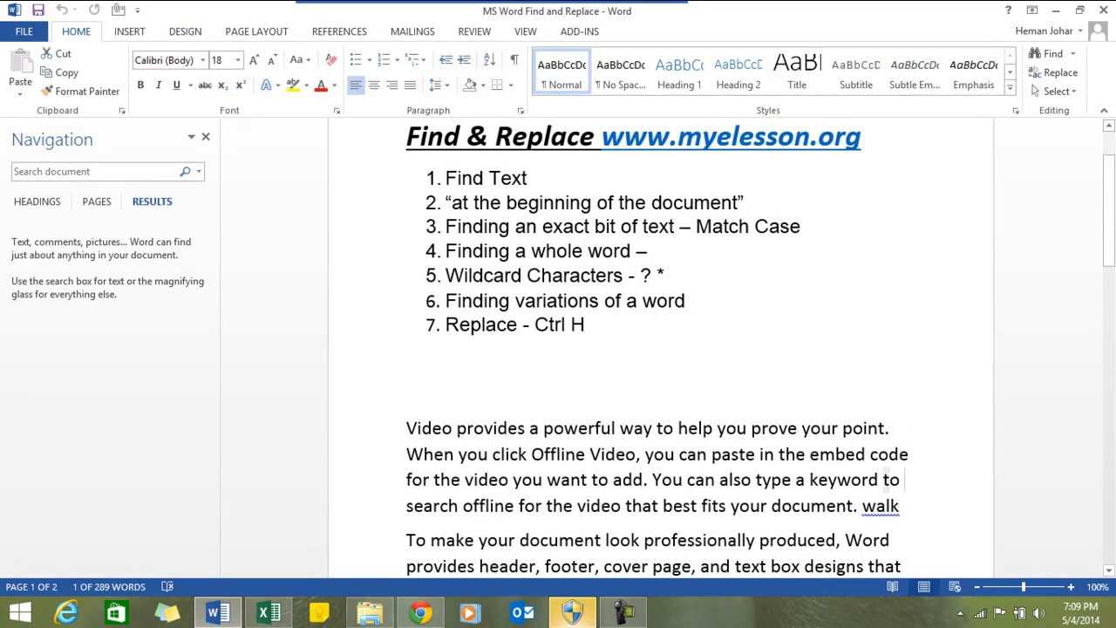
double_click(891, 479)
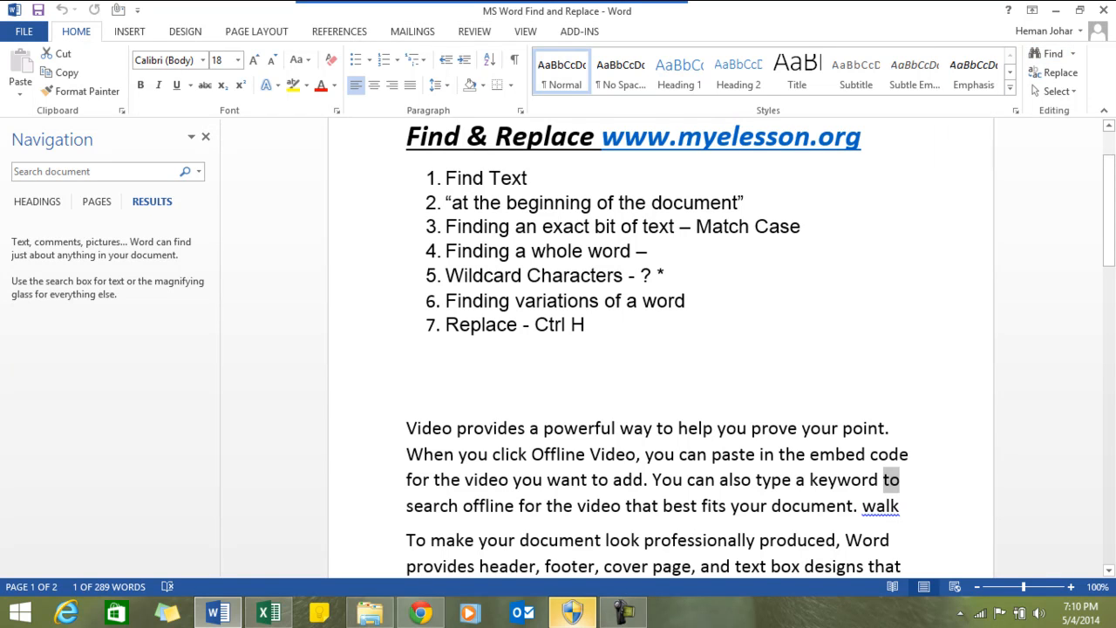
mouse_move(1053, 53)
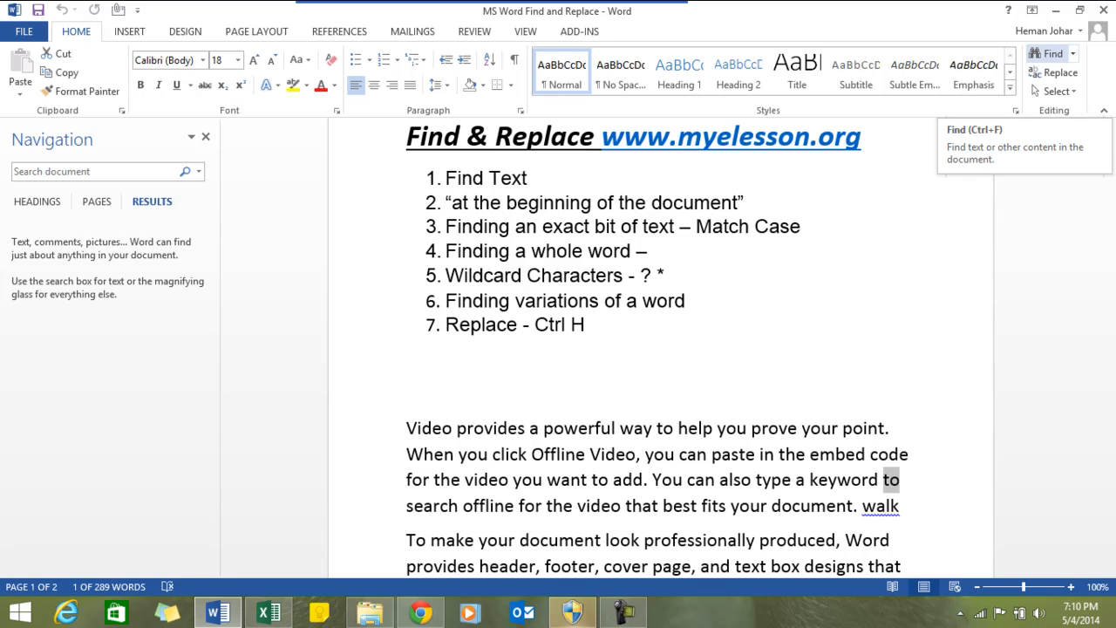
click(1073, 54)
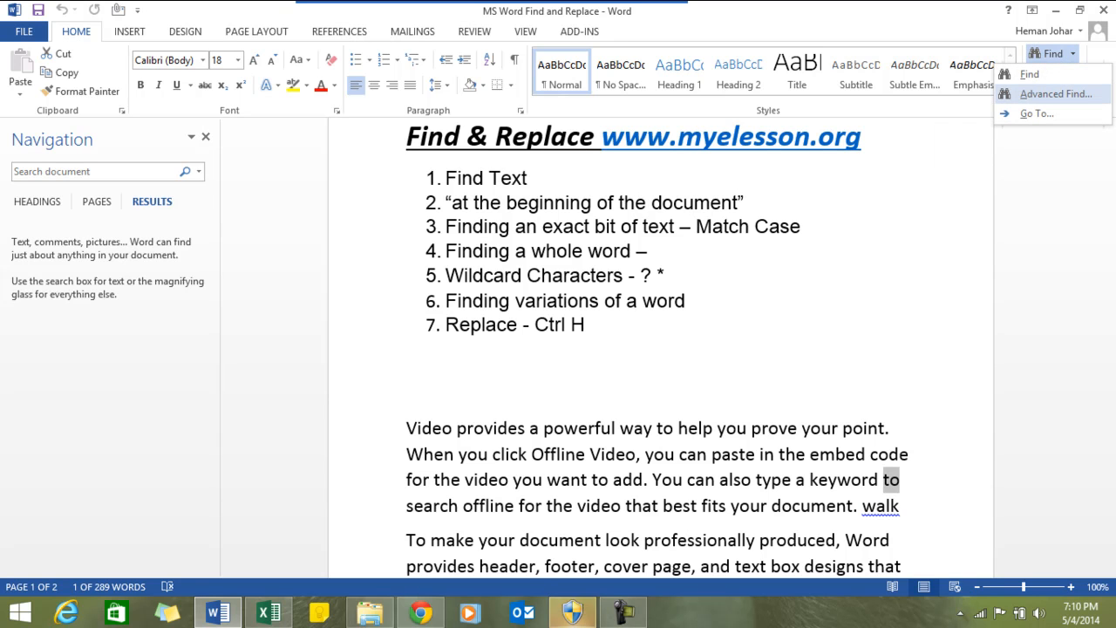
click(1054, 93)
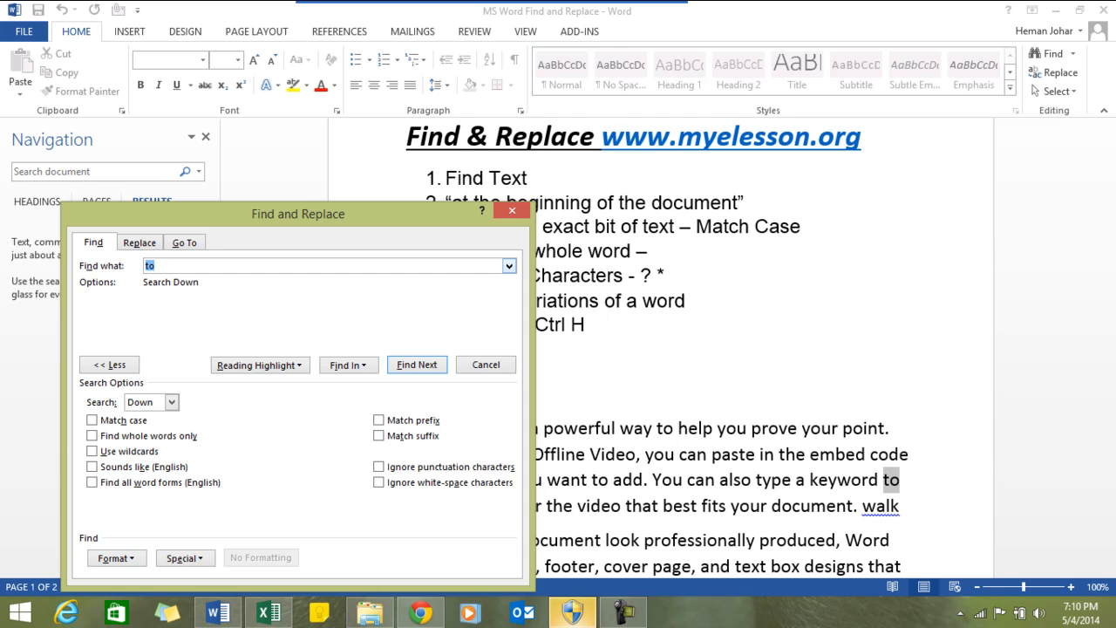
text(To)
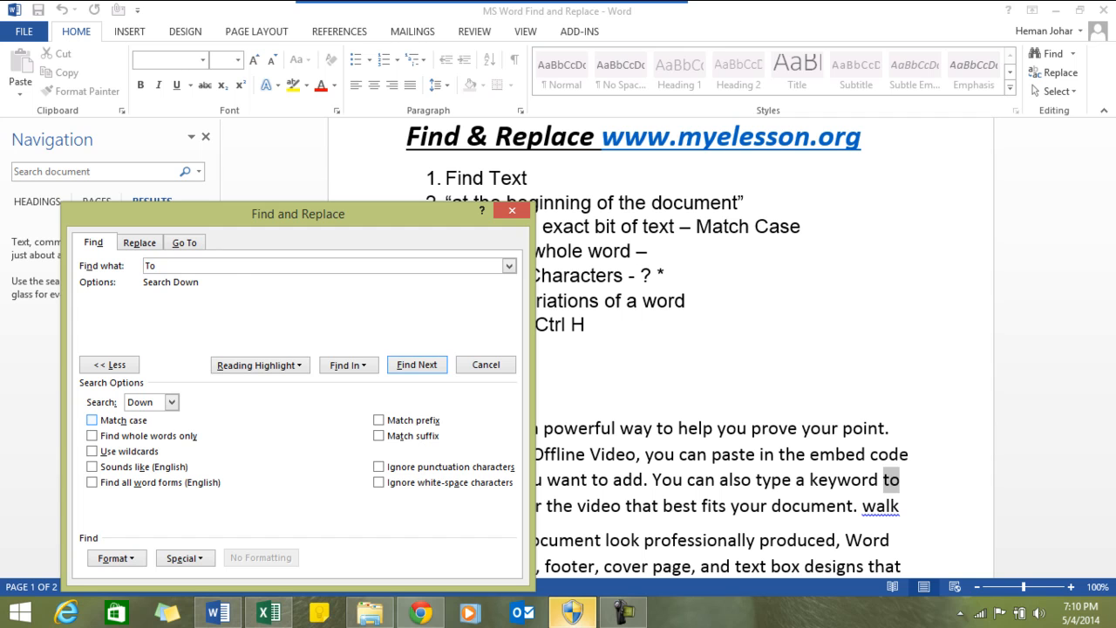
click(92, 419)
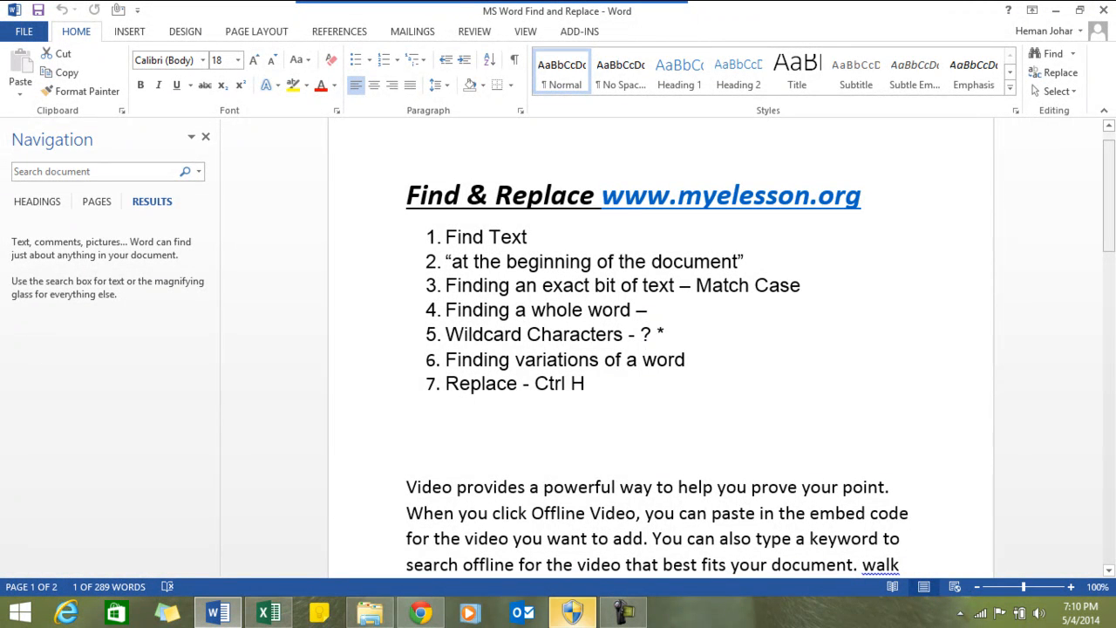
scroll(down, 3)
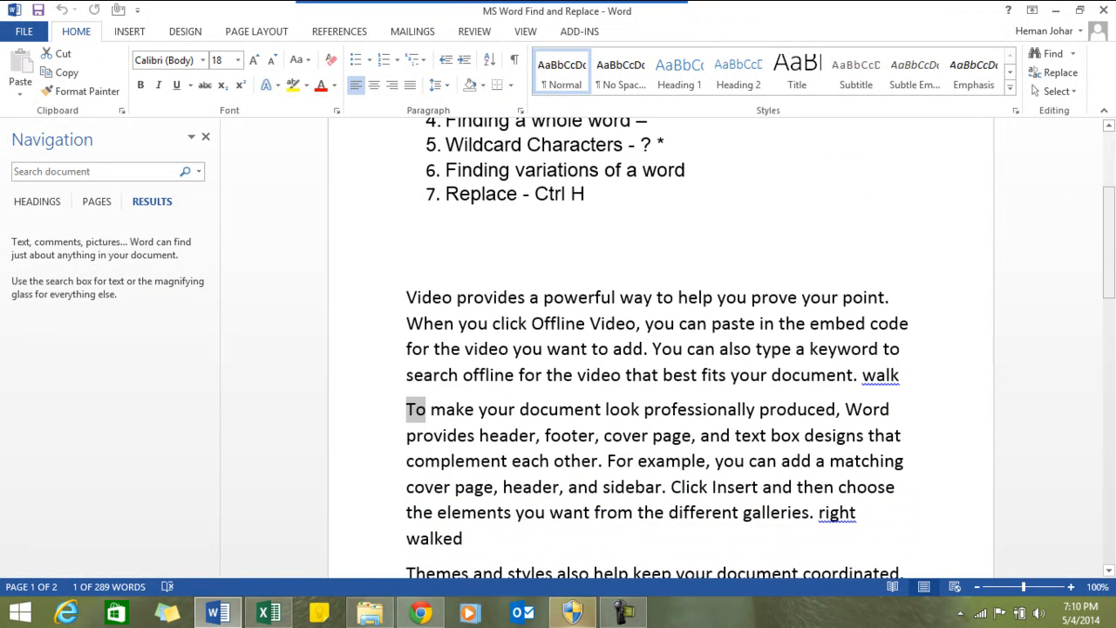
- Quick-search 'right' in the Navigation pane, matching right, Rightly and Righteous
scroll(down, 3)
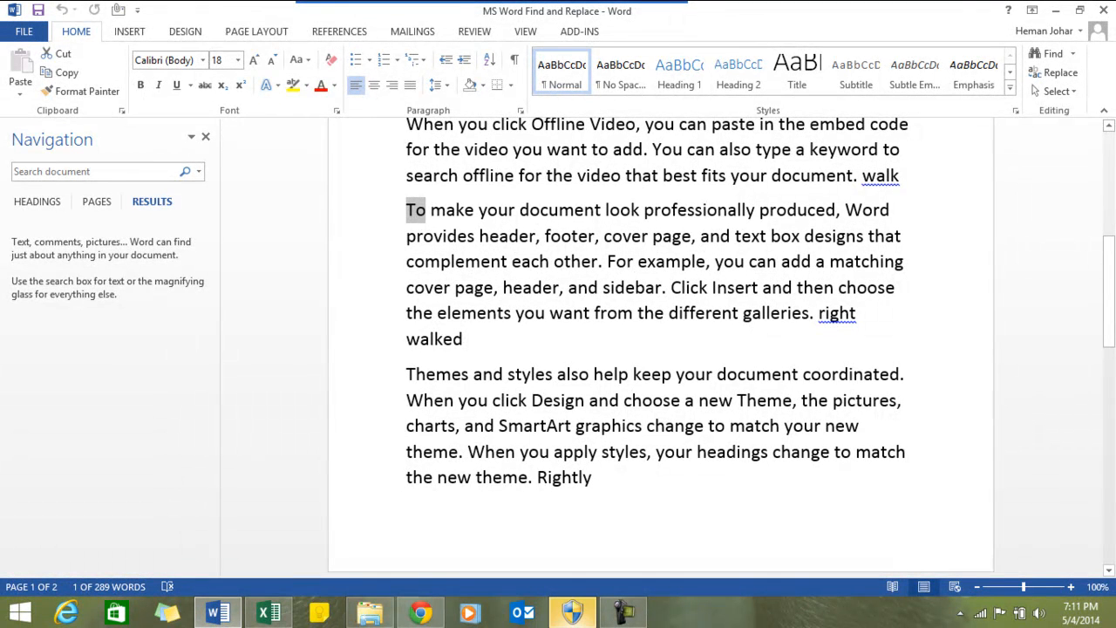
click(552, 476)
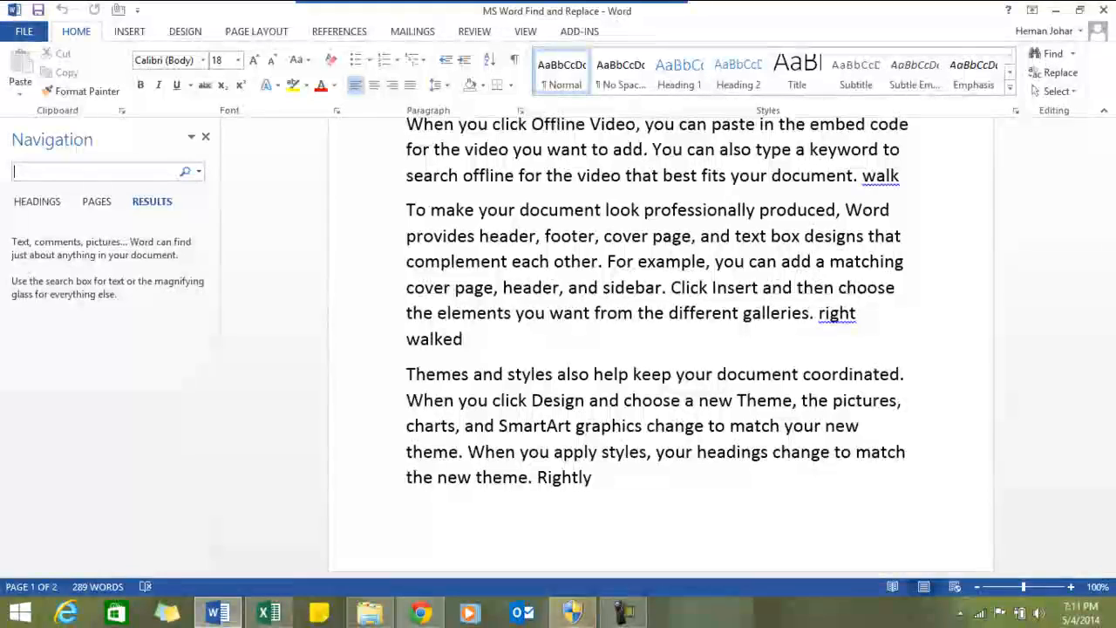
text(right)
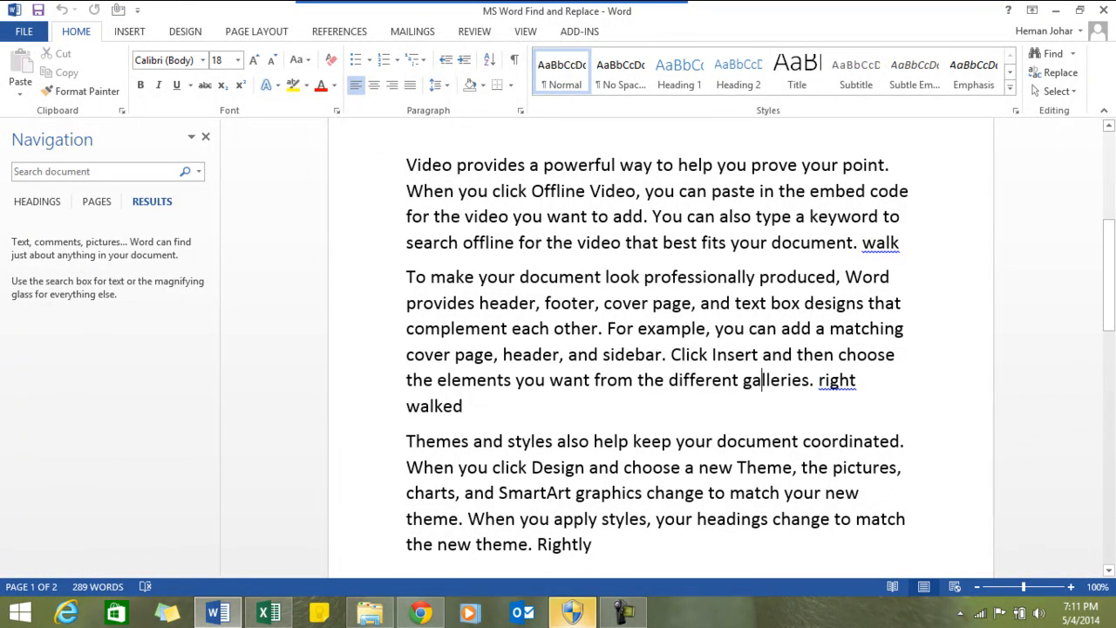
text(r)
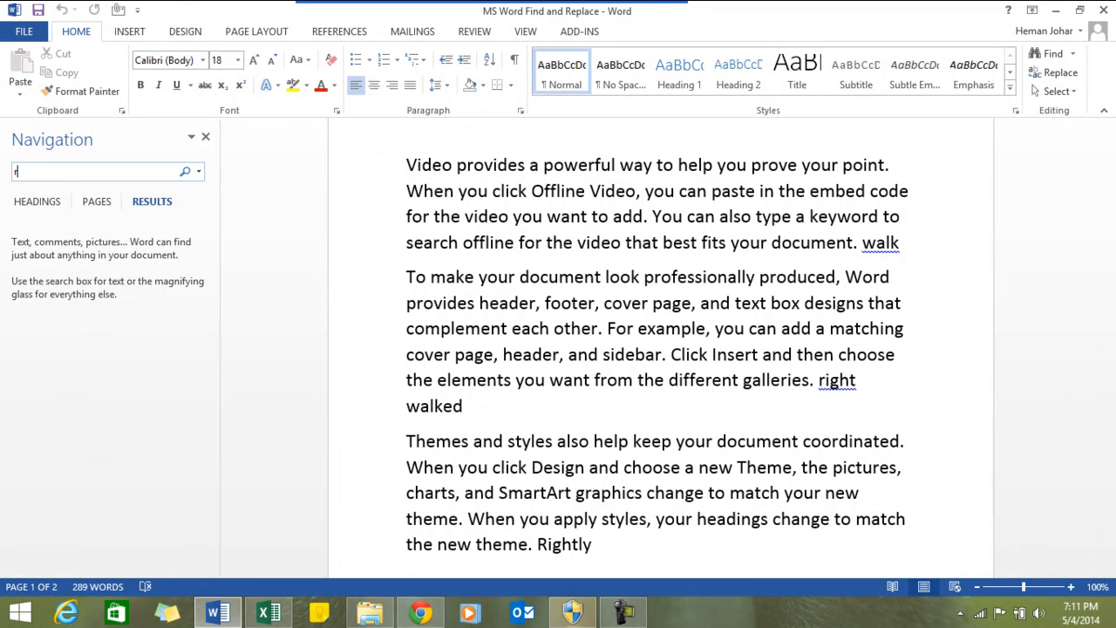
text(ight)
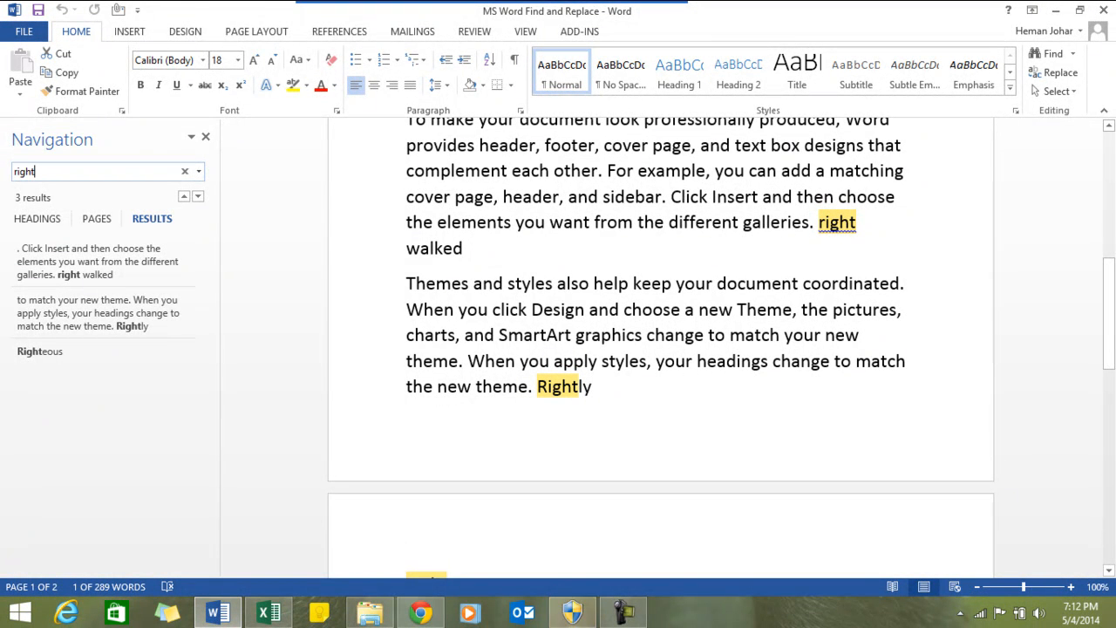
click(198, 171)
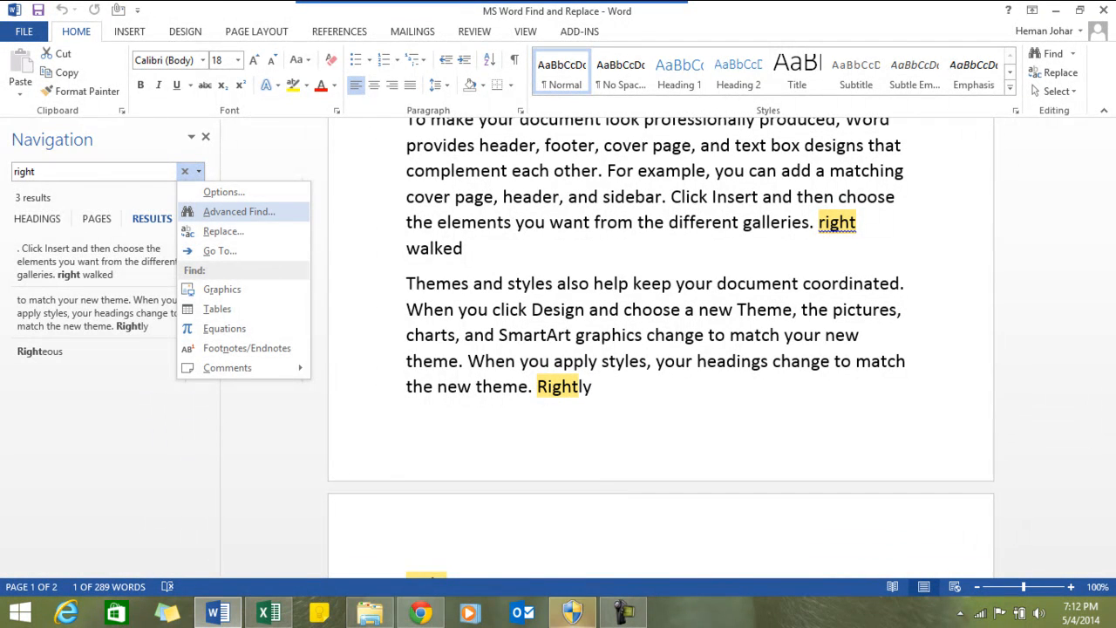
- Run a whole-words-only Advanced Find for 'right', matching only the standalone word, then cancel
click(239, 211)
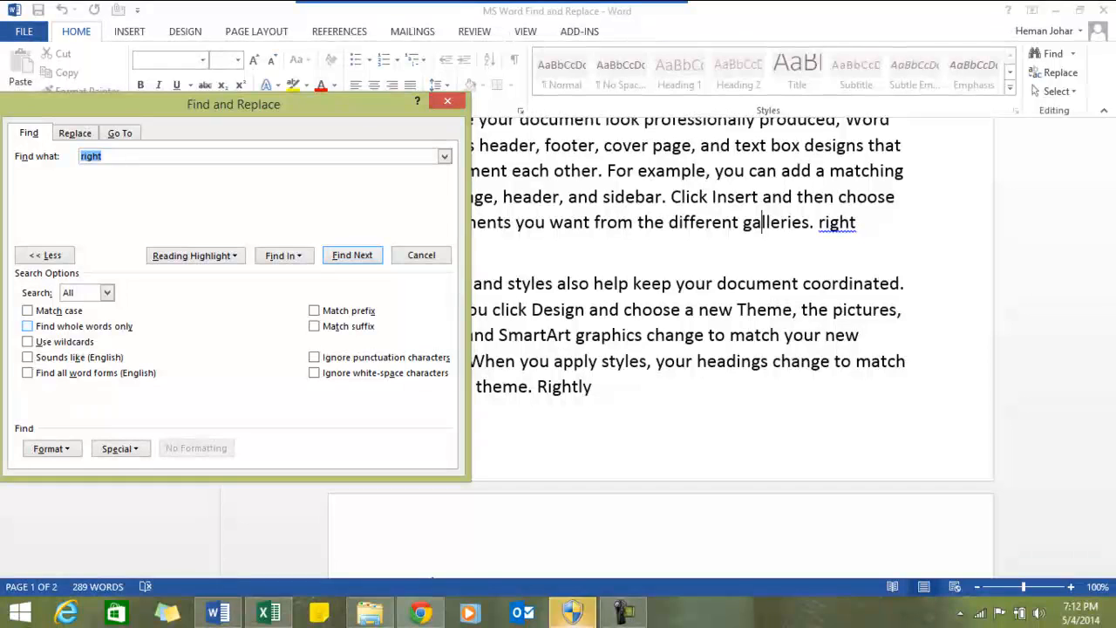
click(27, 325)
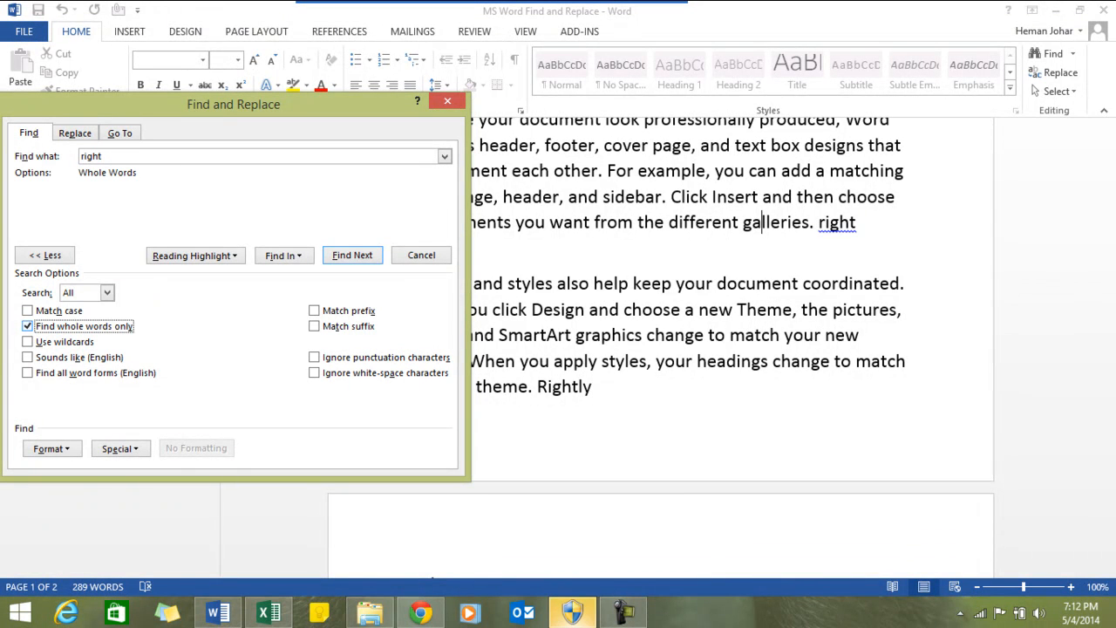
click(352, 255)
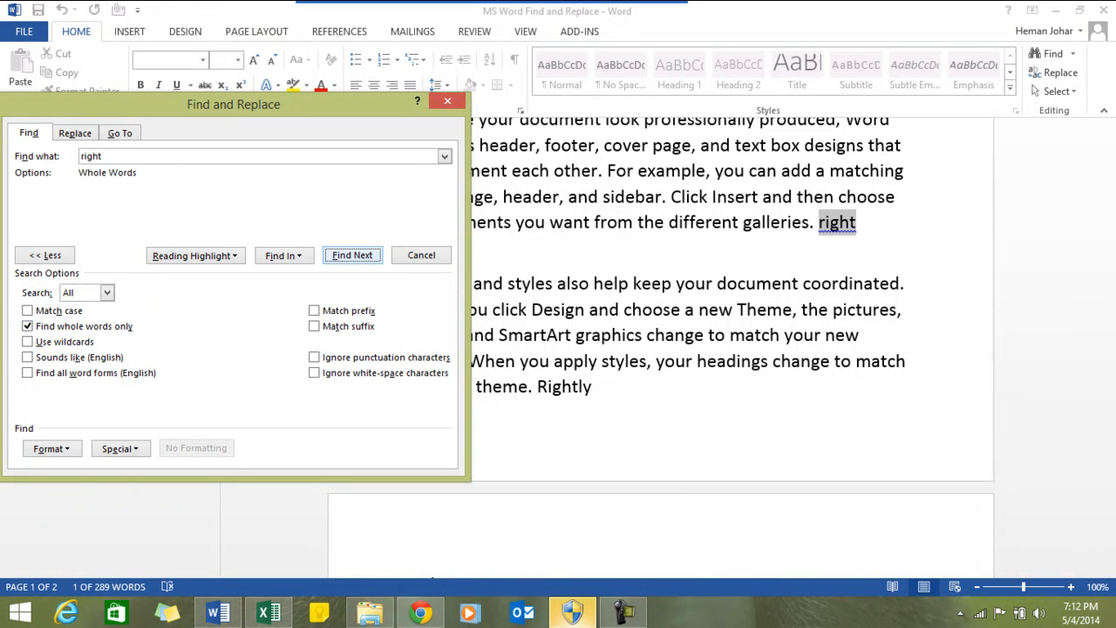
click(351, 255)
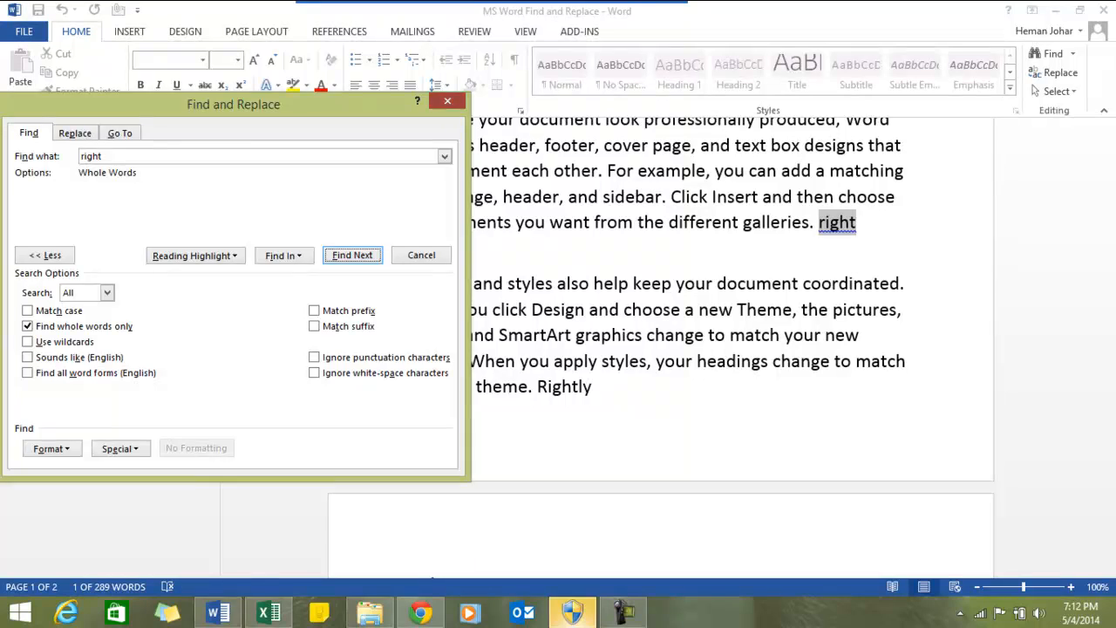
click(421, 254)
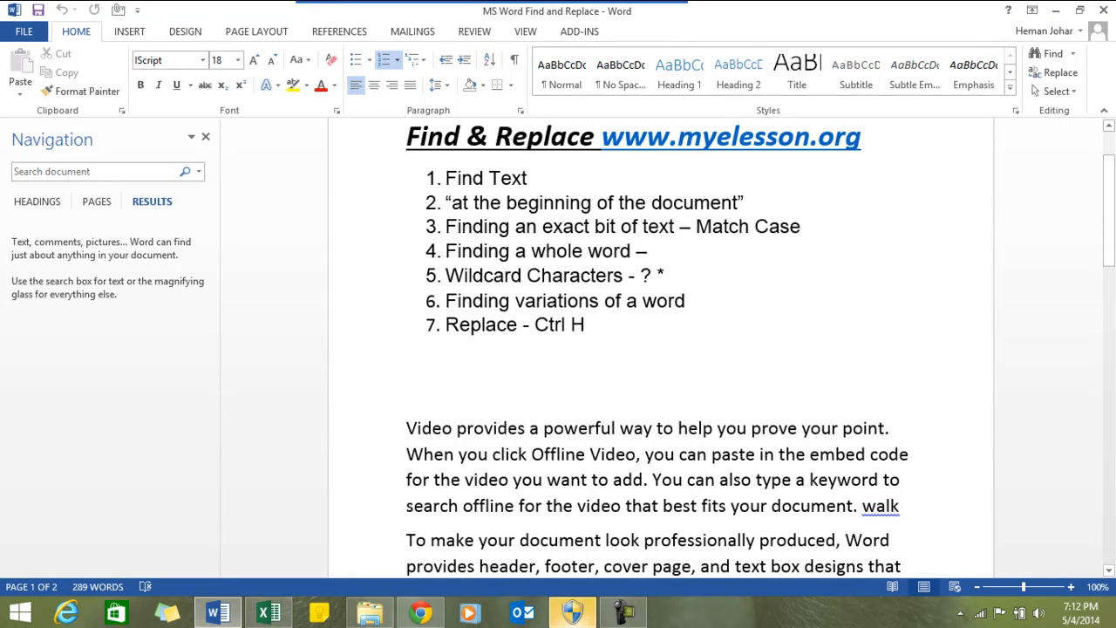
- Run a wildcard search for 'f??' and step through three-letter f words like 'for'
click(569, 275)
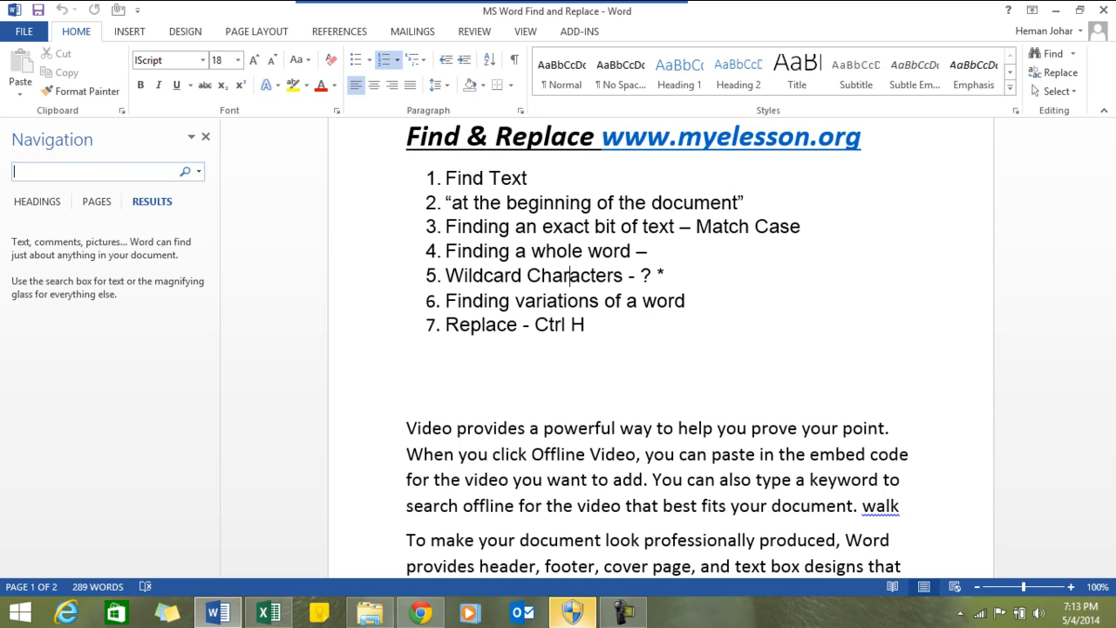
click(198, 170)
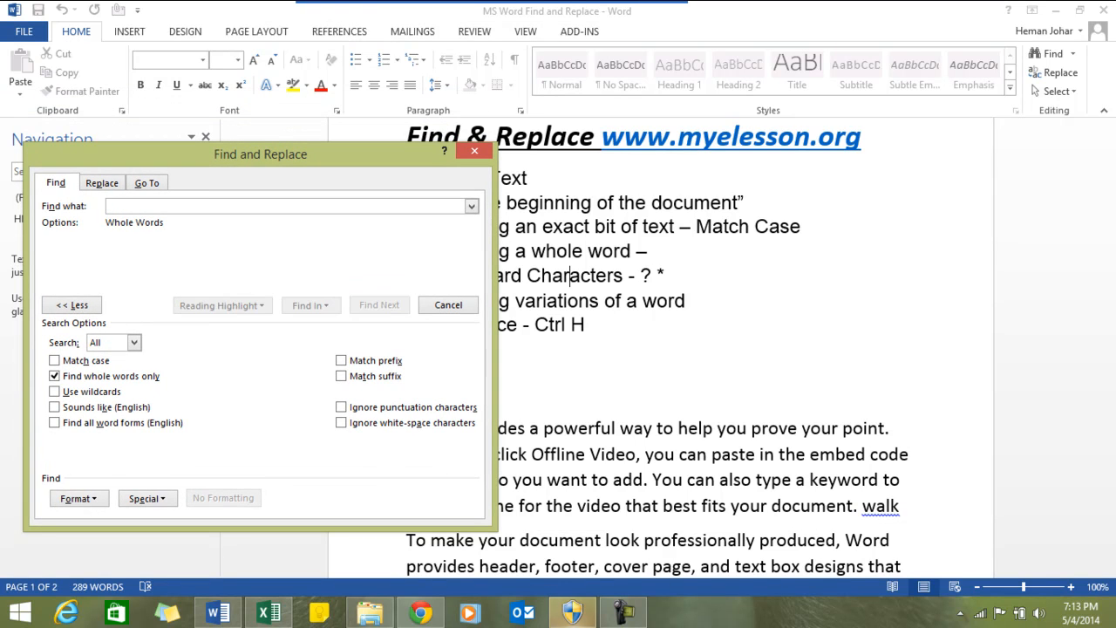
text(f??)
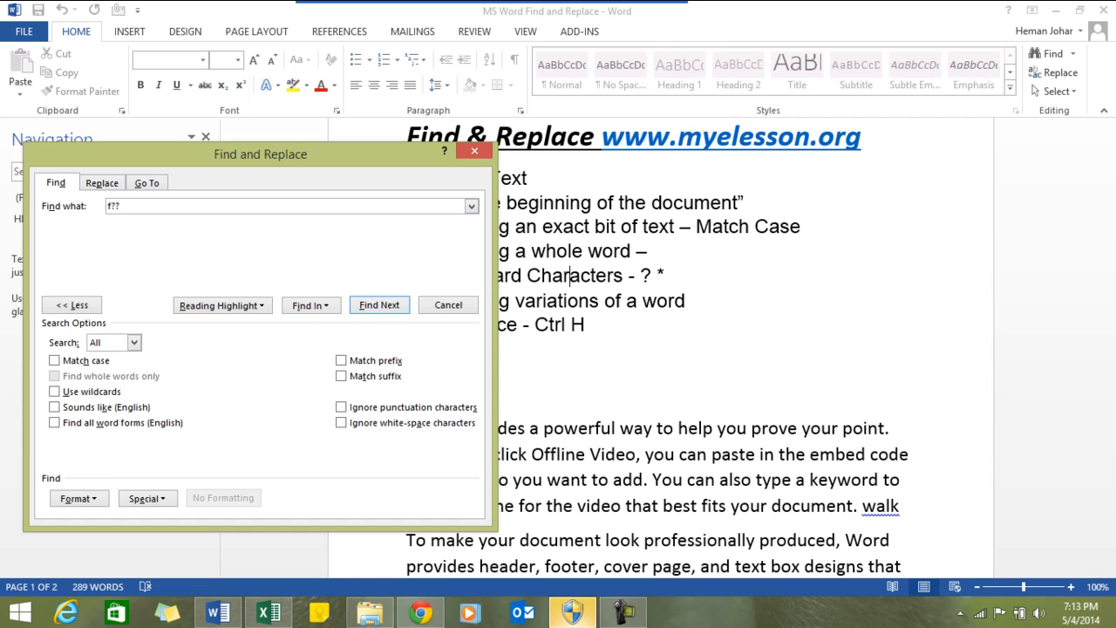
click(54, 391)
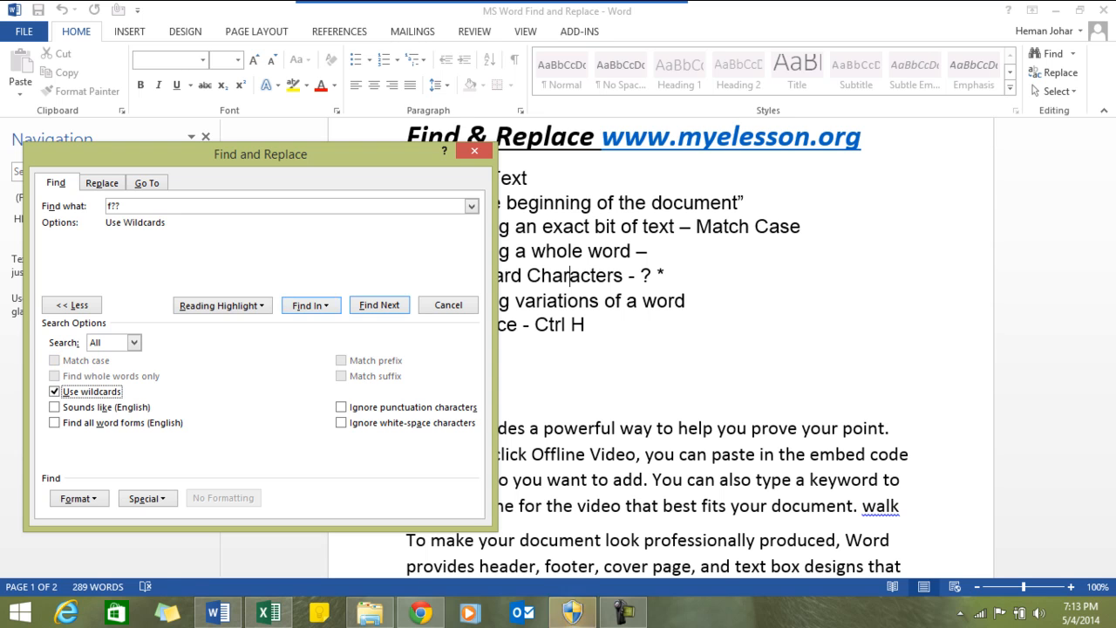
click(379, 304)
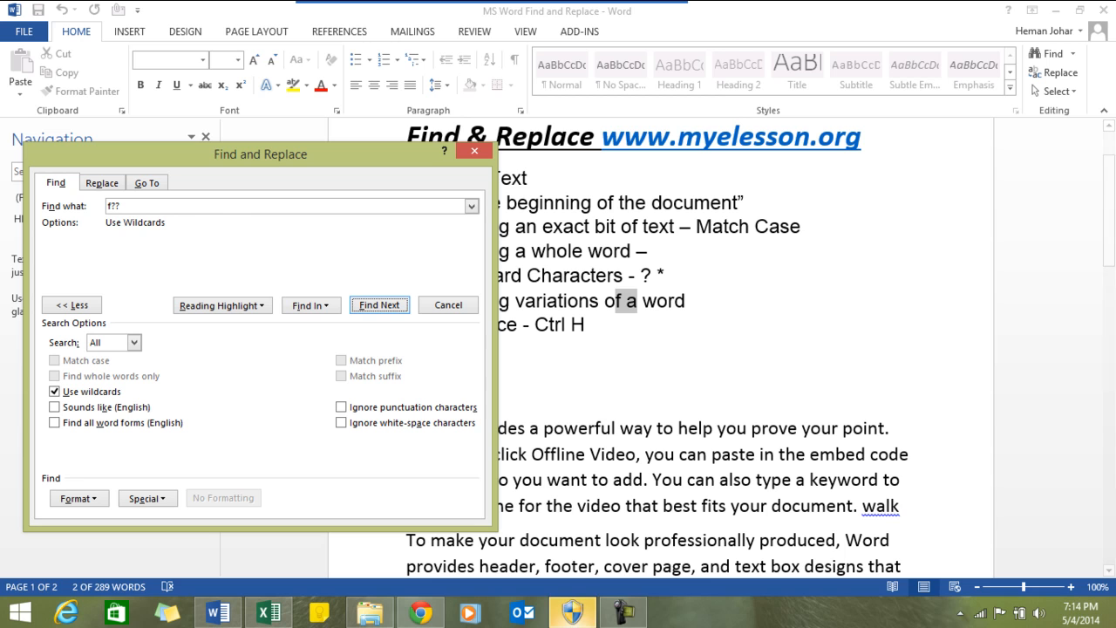
click(379, 304)
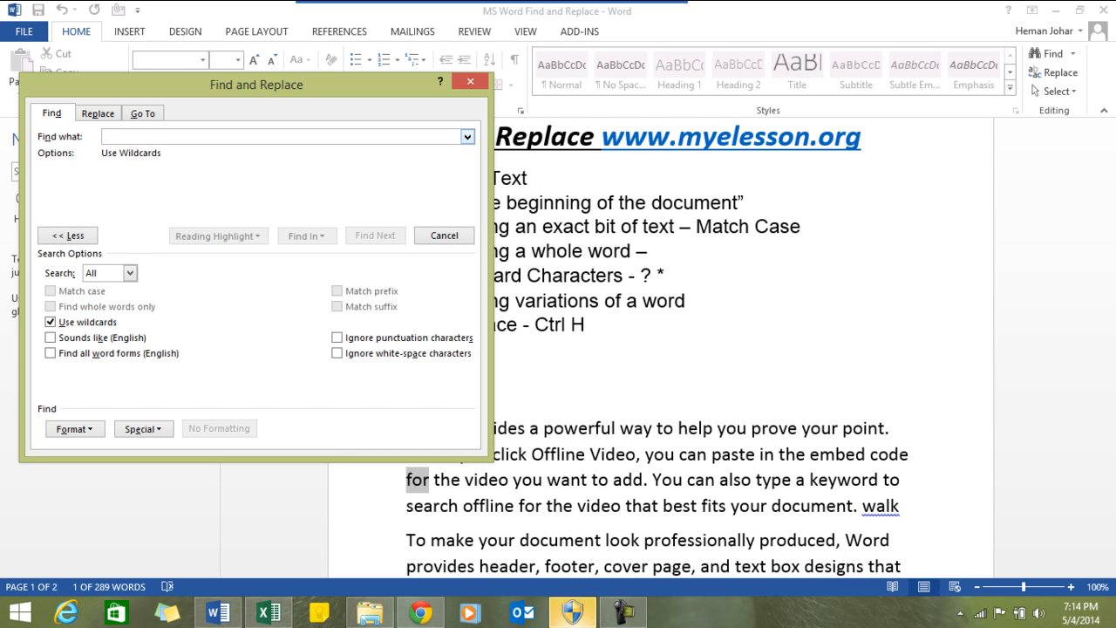
- Wildcard-search 'v*s', stepping through matches like 'vides', then close Find and scroll
text(v)
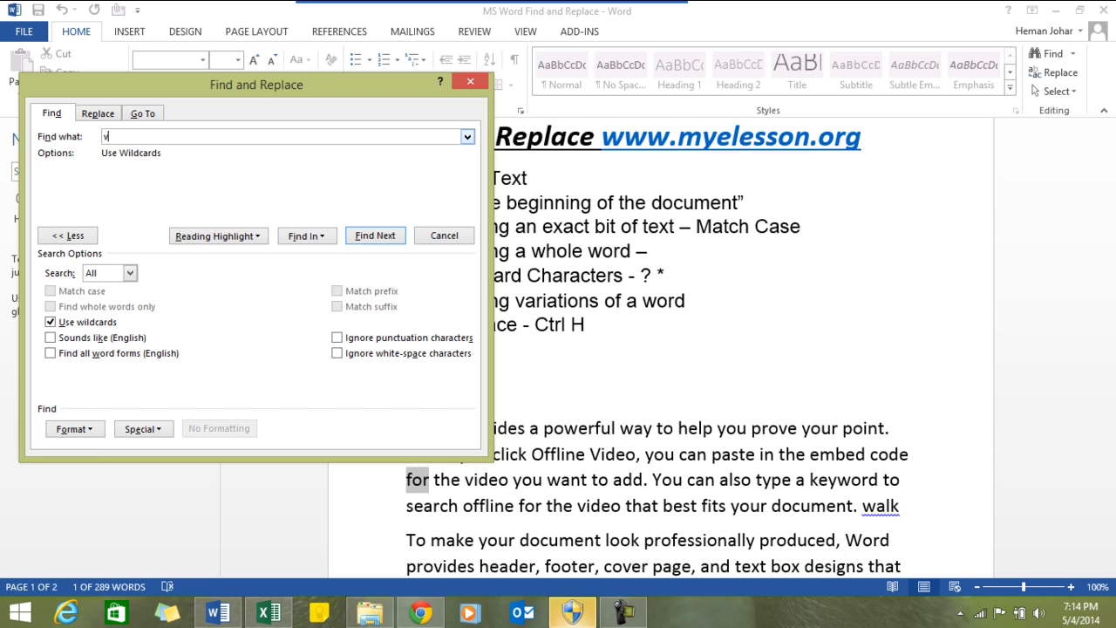
text(*)
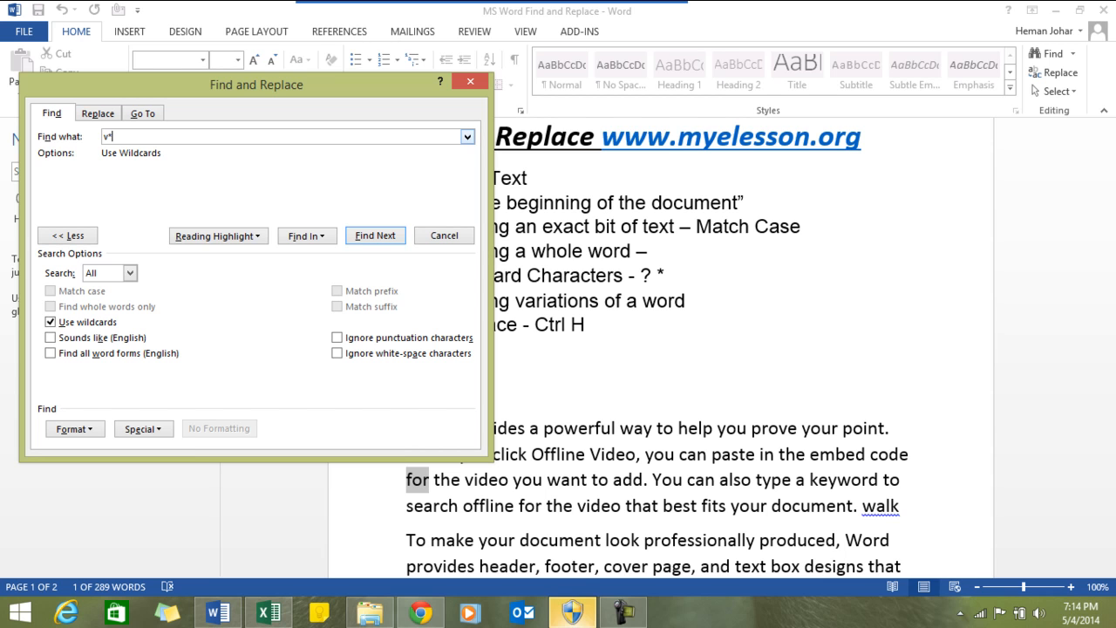
text(S)
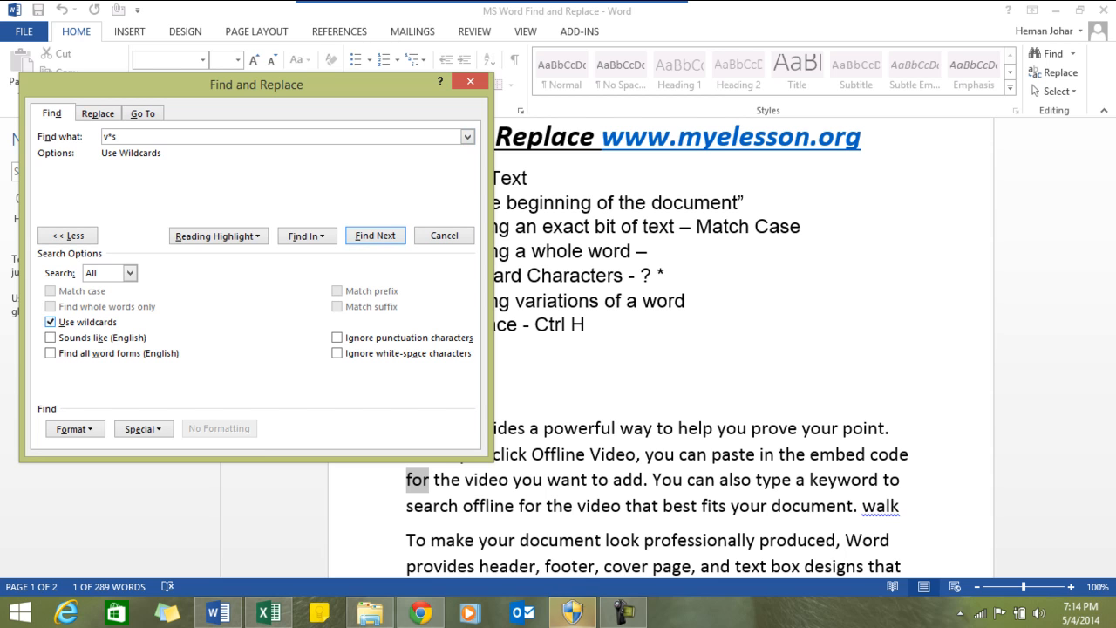
click(375, 235)
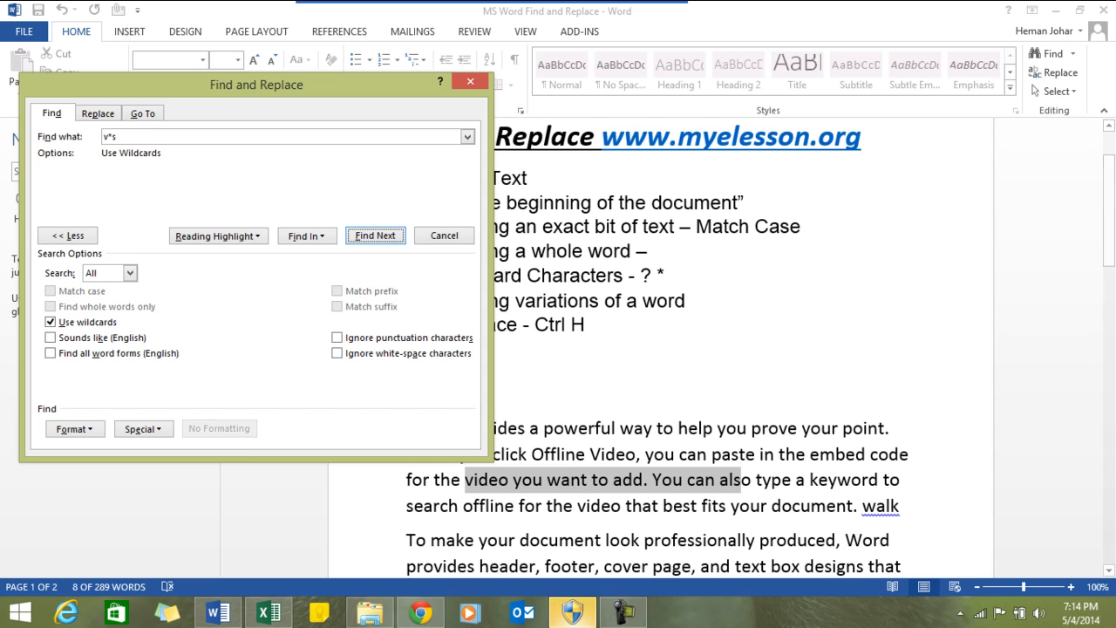
click(376, 235)
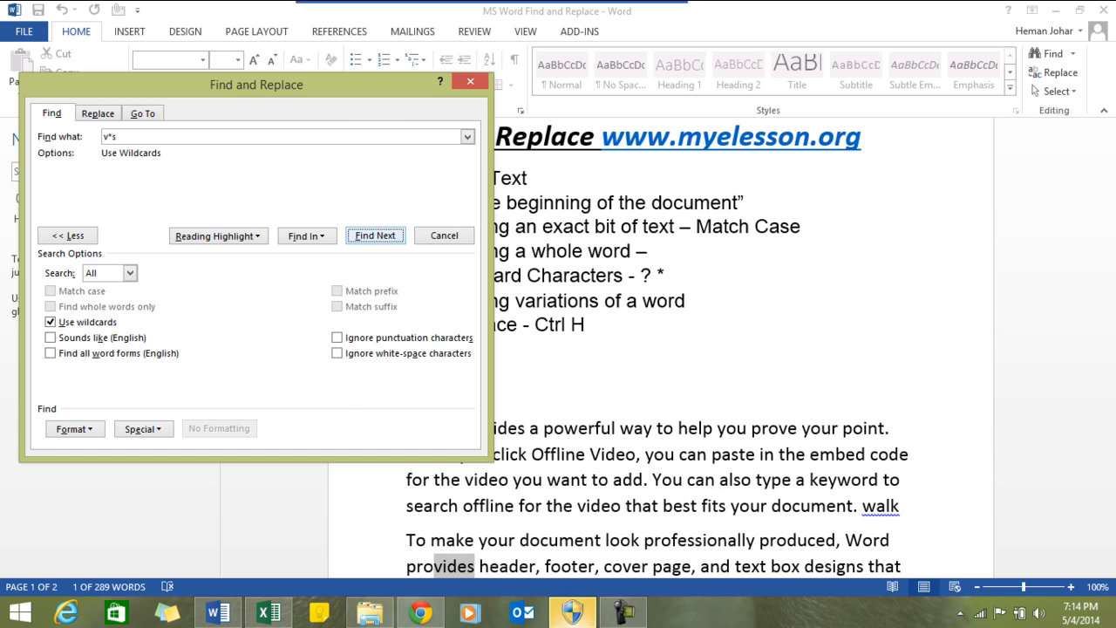
click(375, 235)
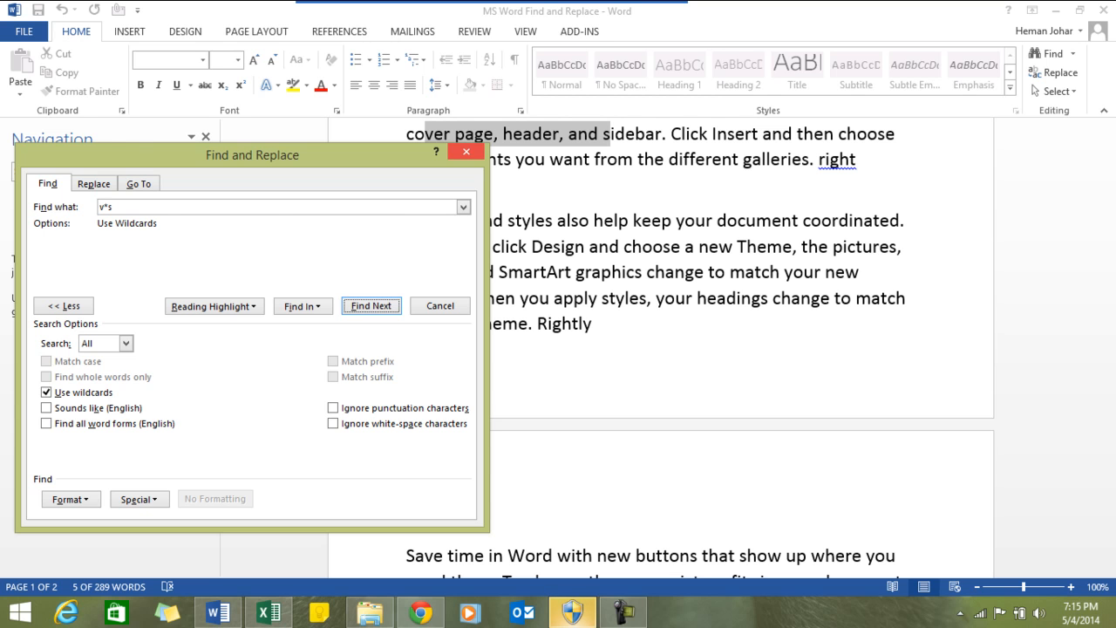
click(440, 305)
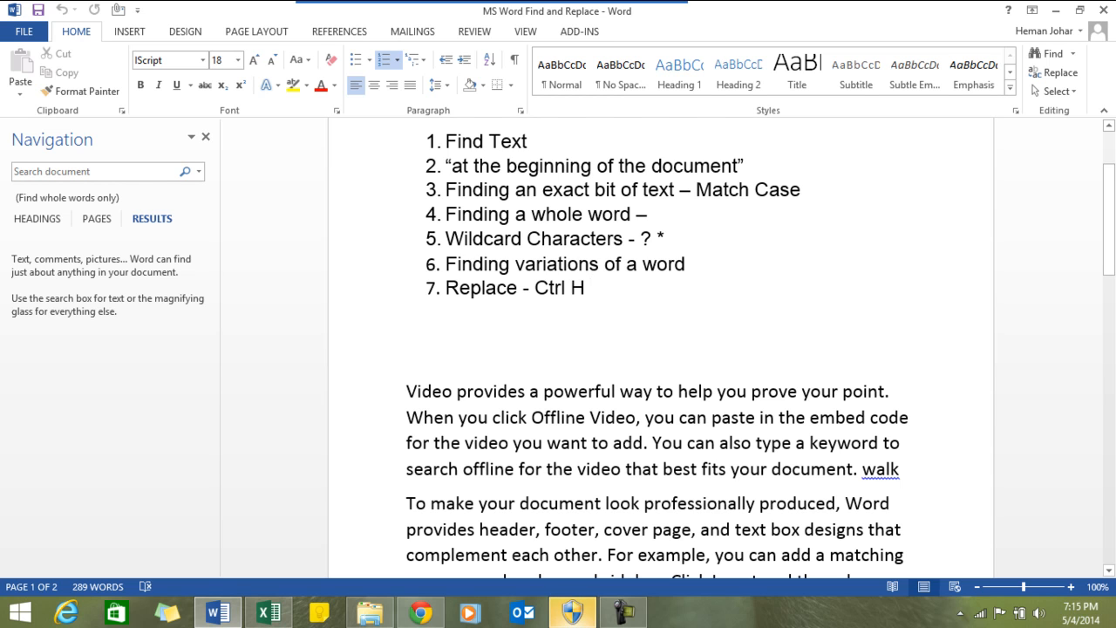
scroll(down, 3)
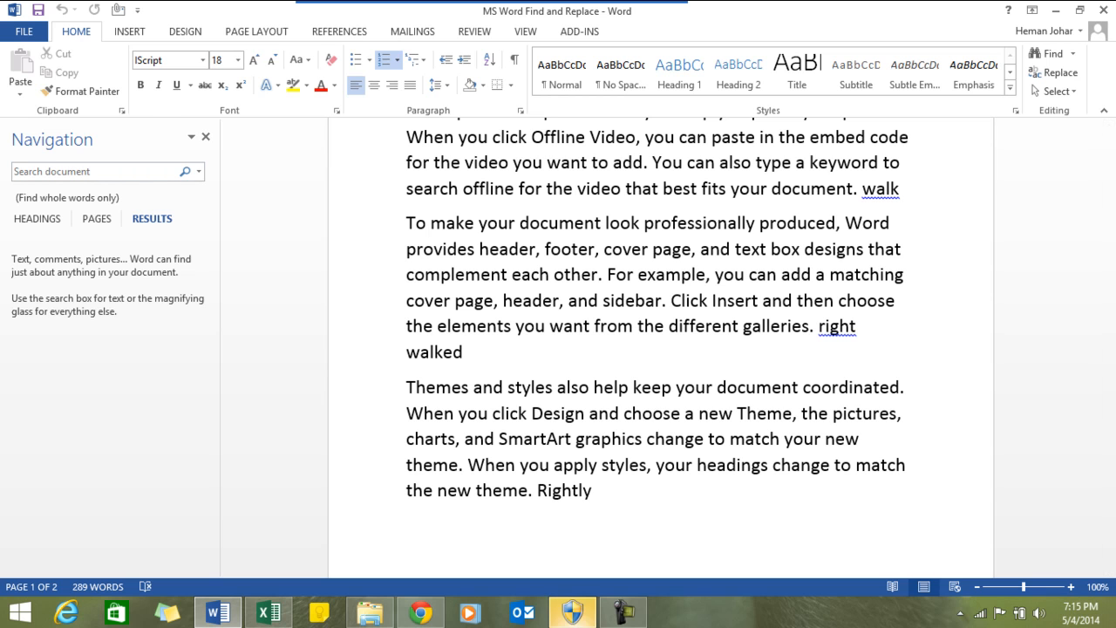
- Search all word forms of 'walk' with wildcards off, finding 'walked', then close Find
text(ws)
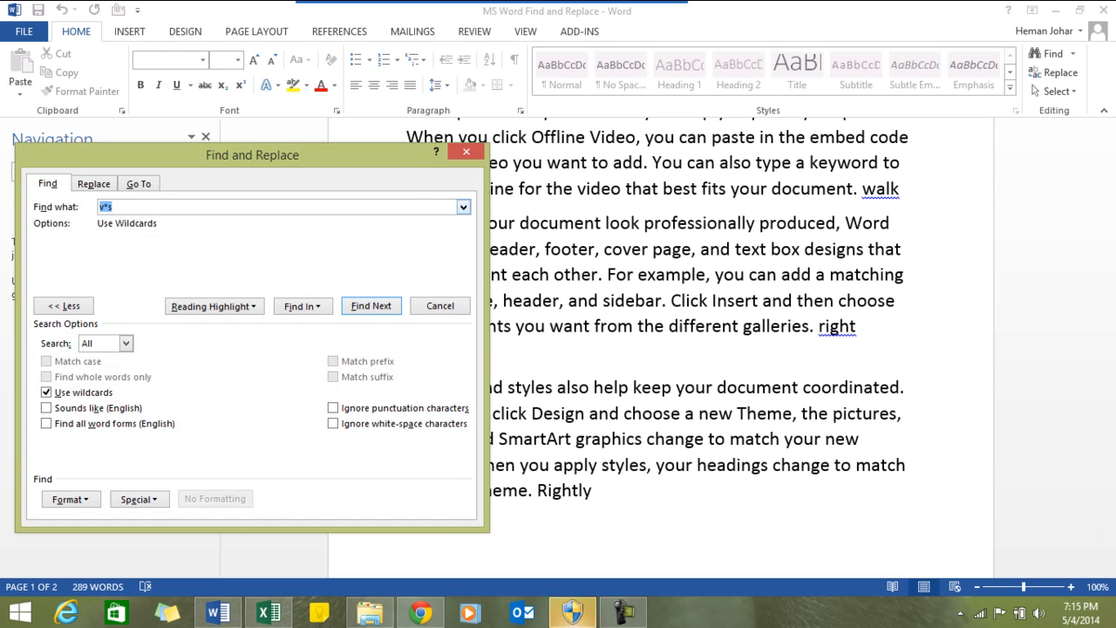
text(walk)
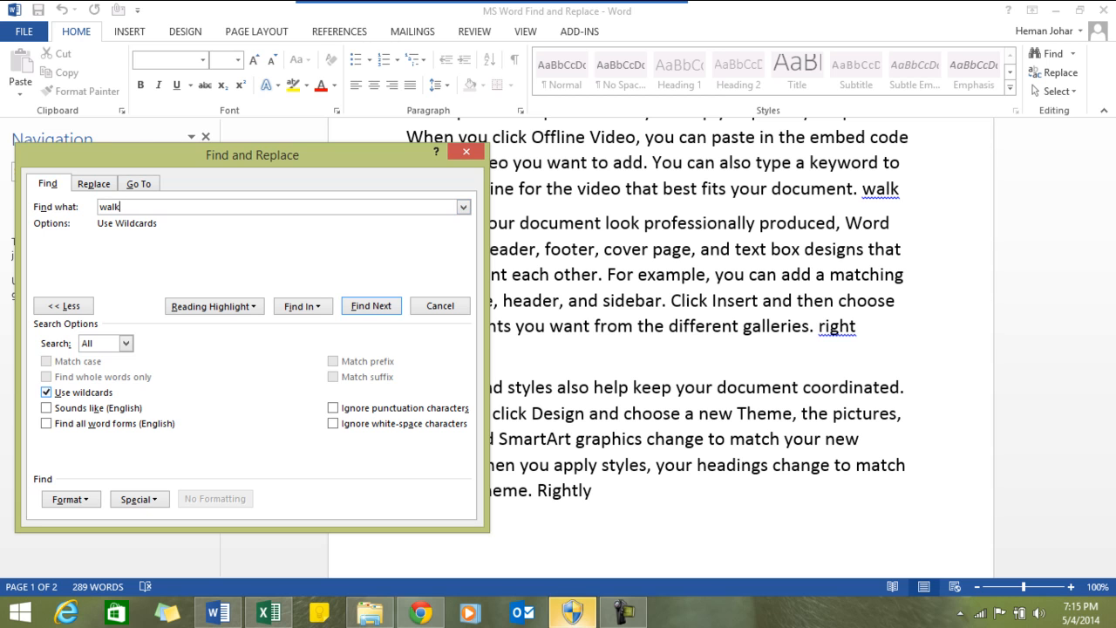
click(46, 391)
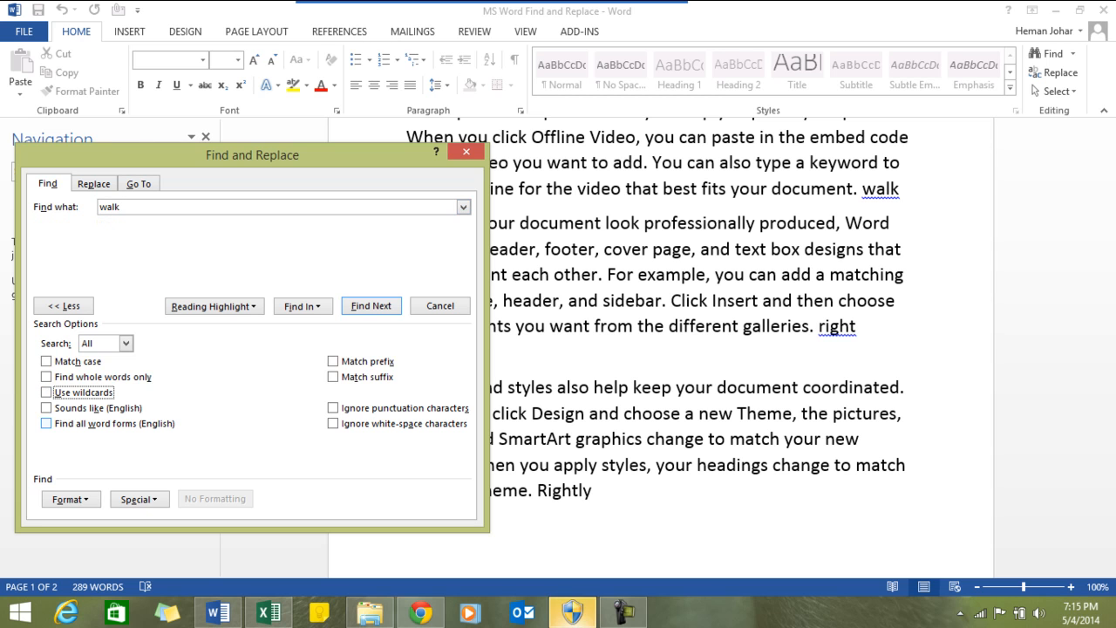
click(45, 423)
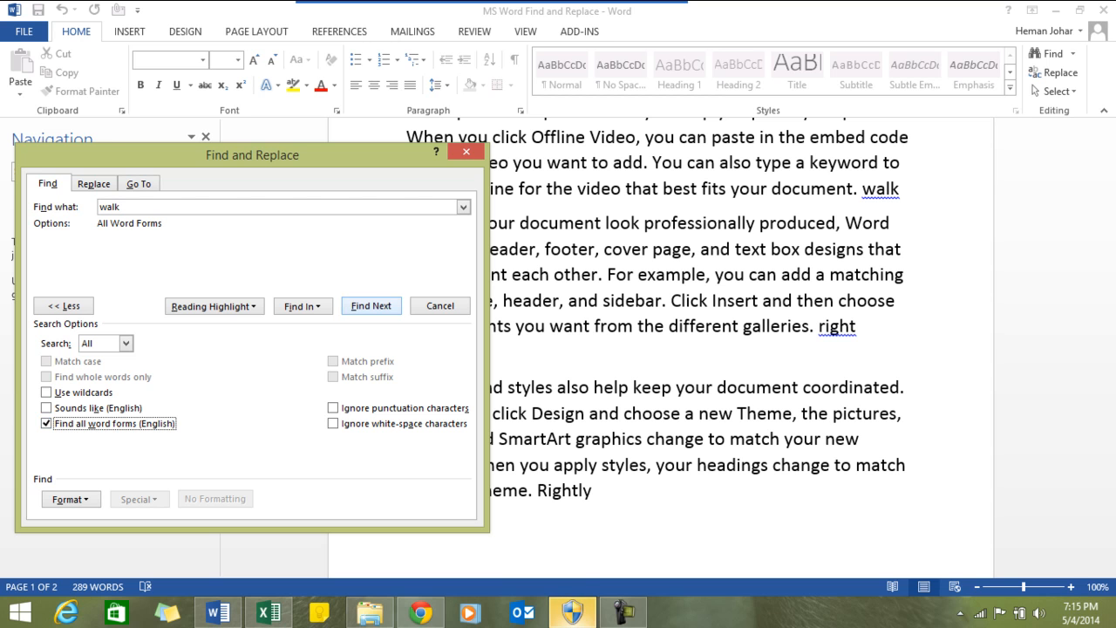
click(370, 306)
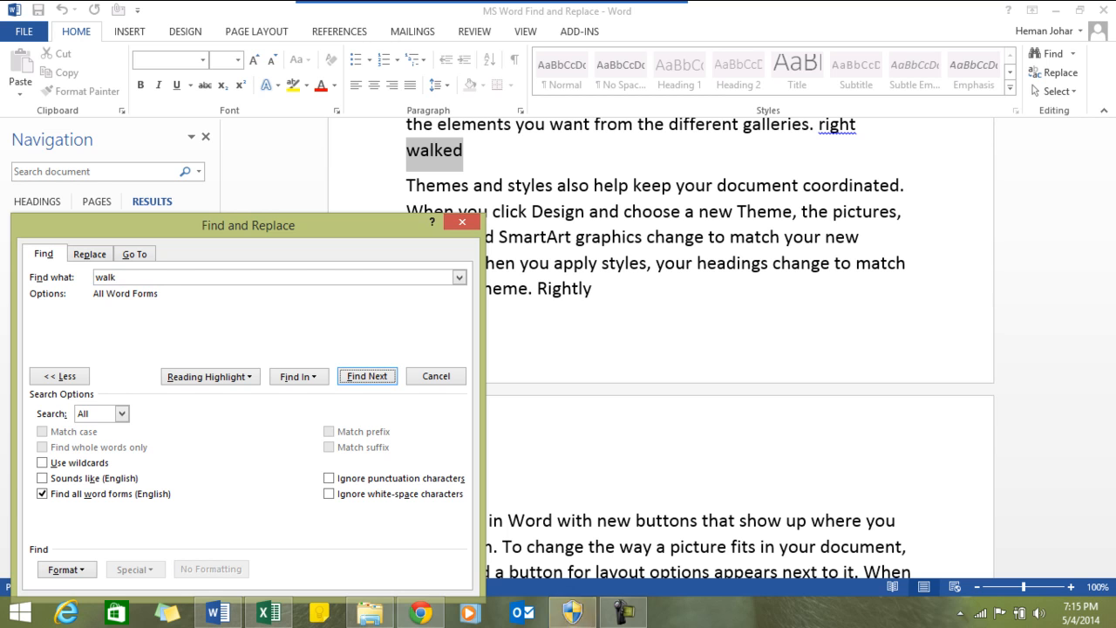
click(367, 375)
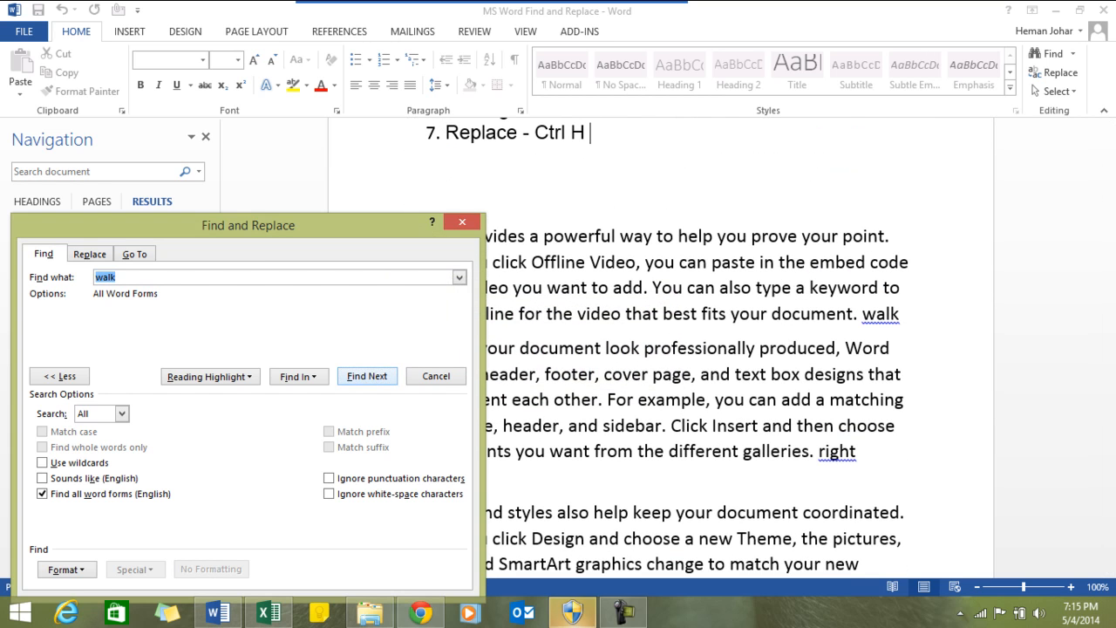
click(366, 375)
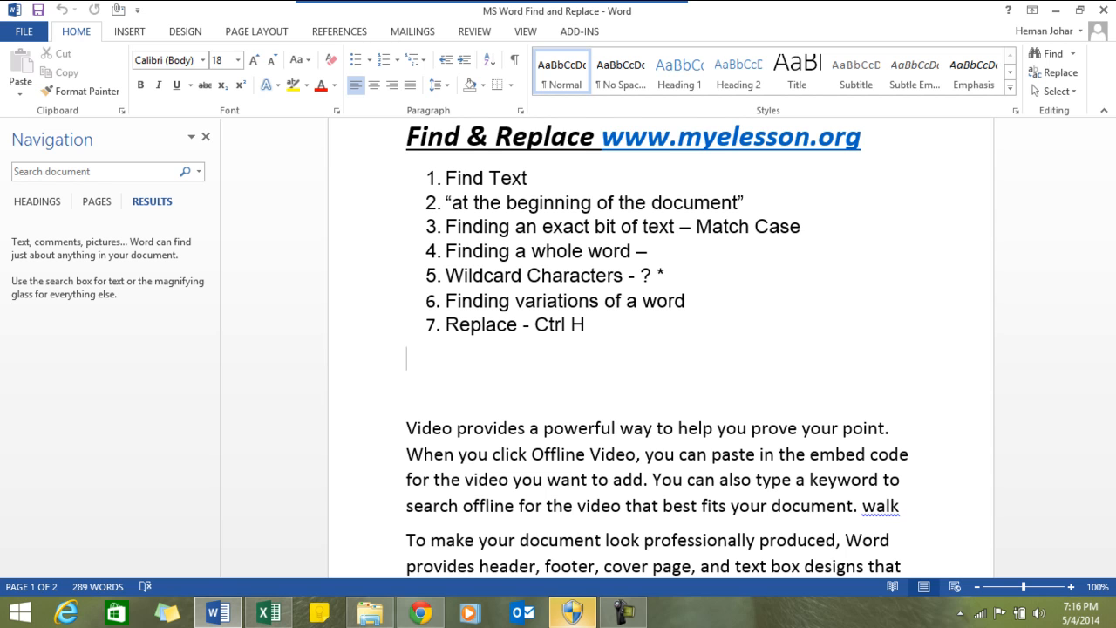
click(558, 454)
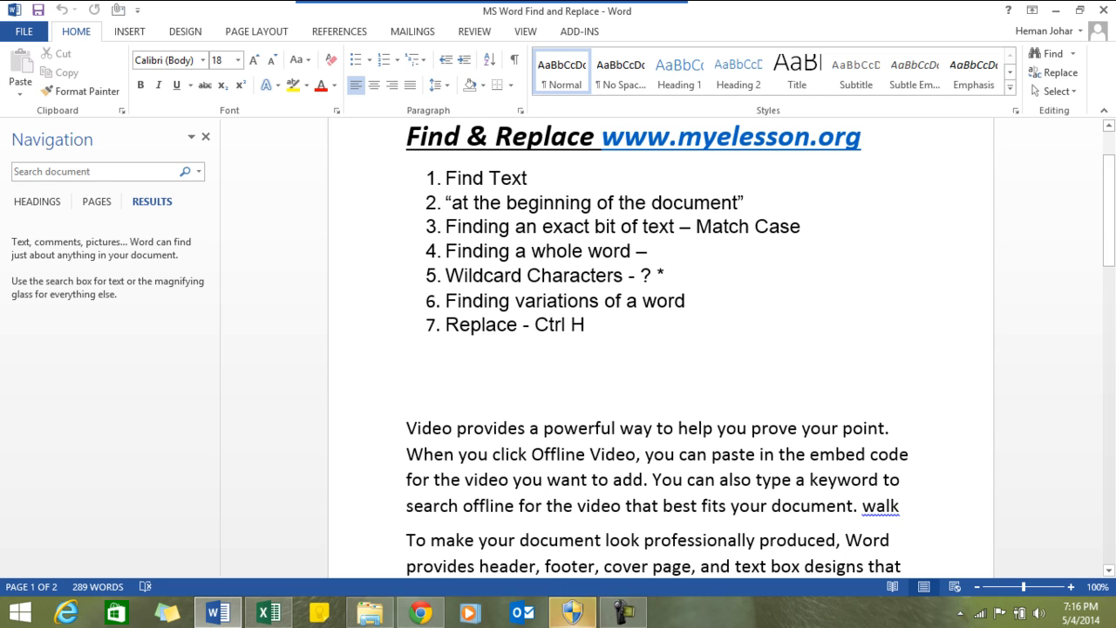
- In the Replace dialog, set 'offline' as the search term and 'online' as the replacement
key(ctrl+h)
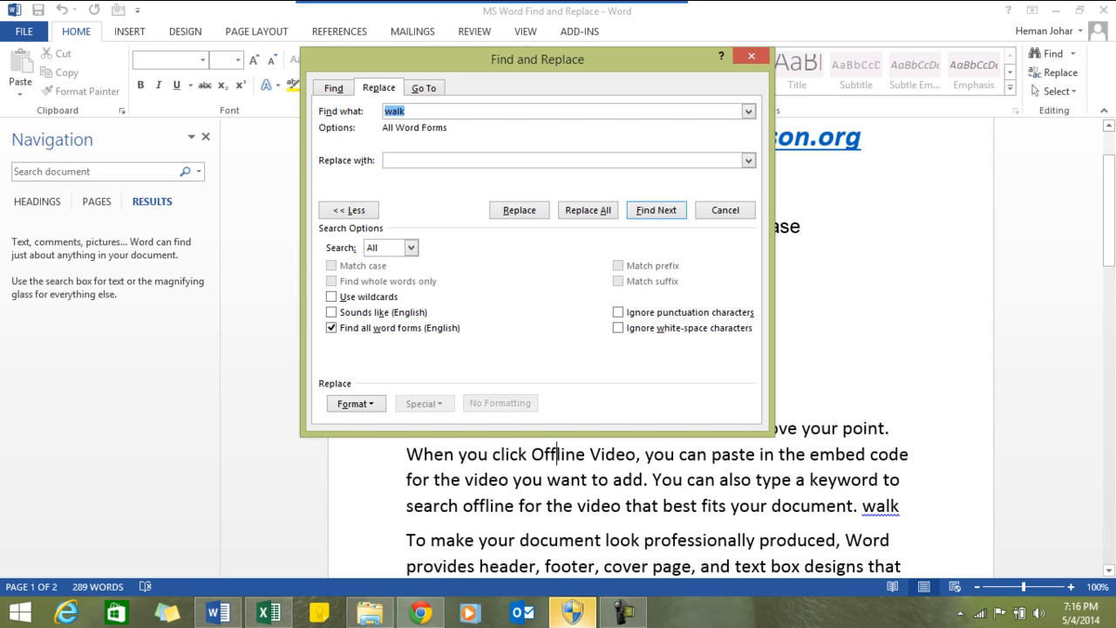
text(offli)
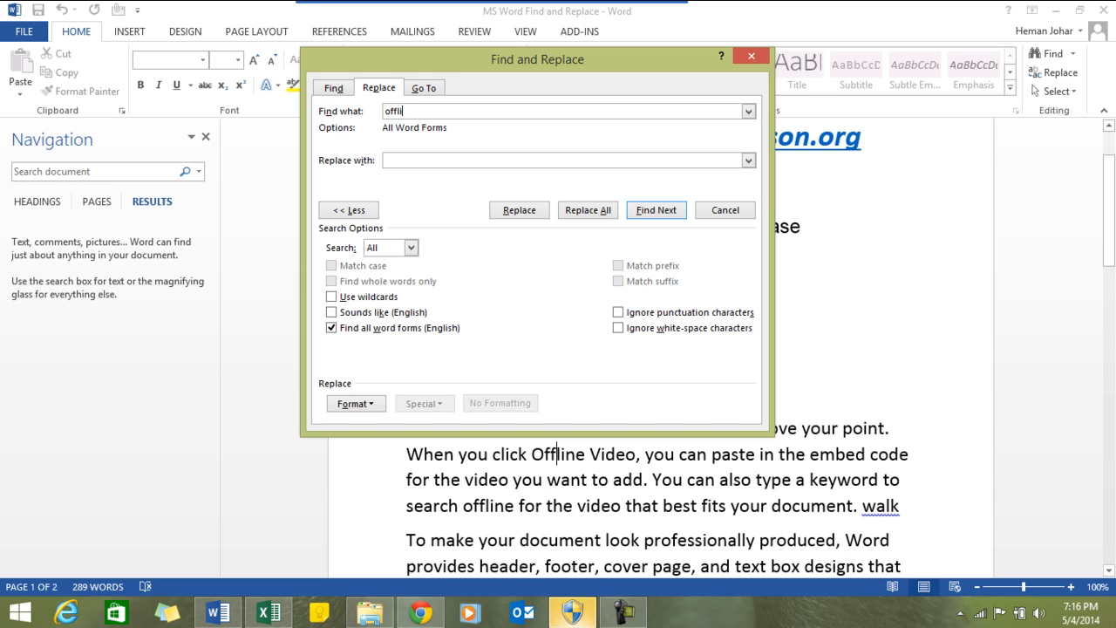
text(o)
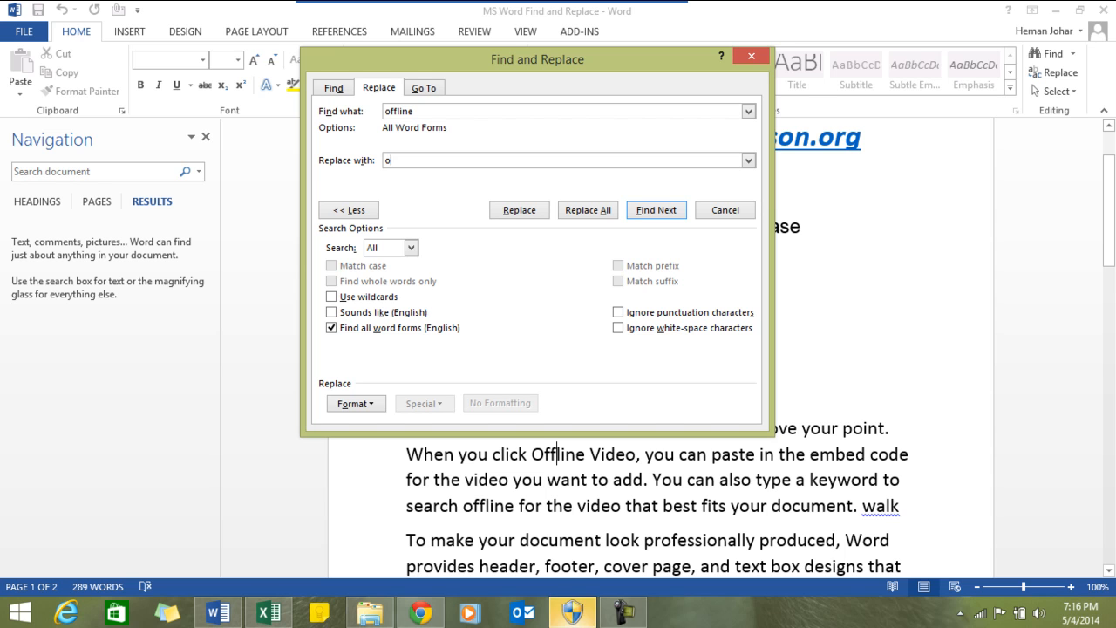
text(nline)
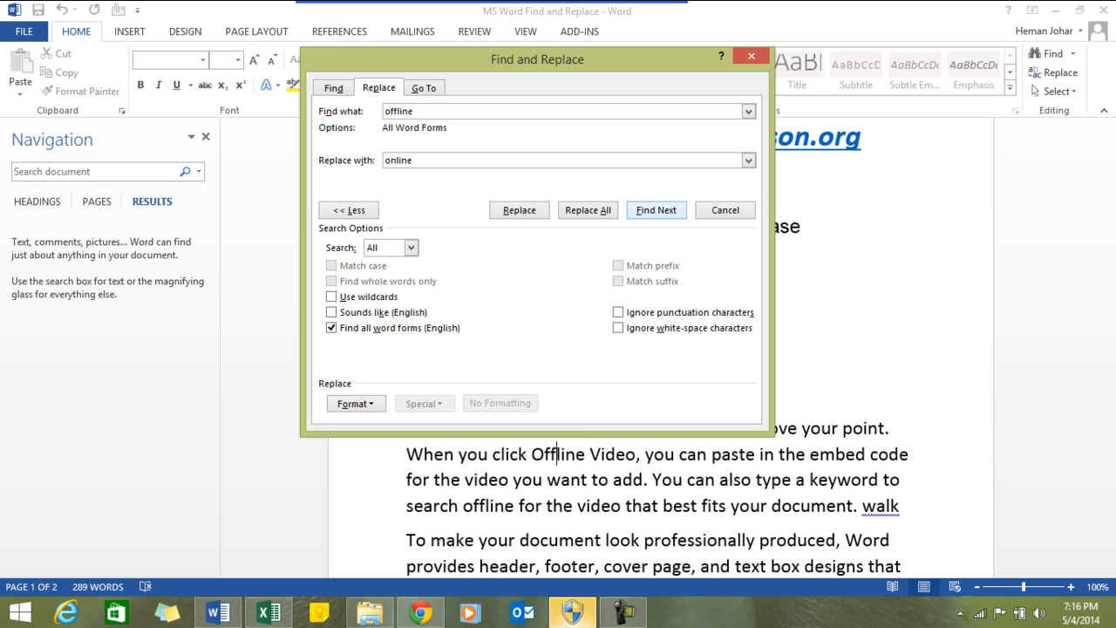
- Replace the first 'Offline', then replace all remaining, close the dialog and return to the title
click(656, 209)
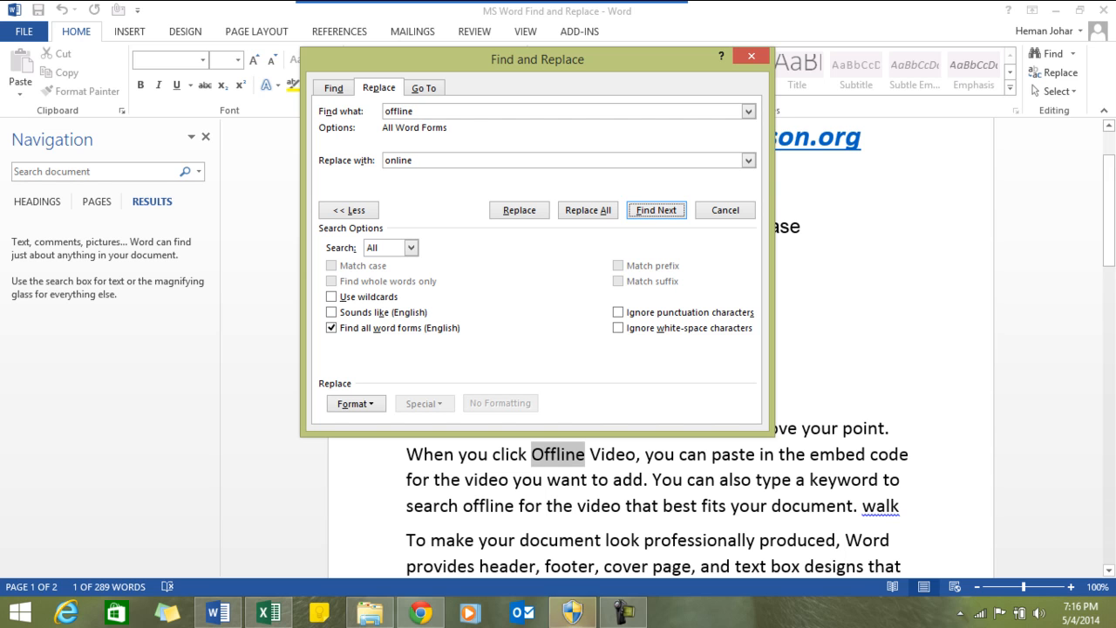
click(519, 209)
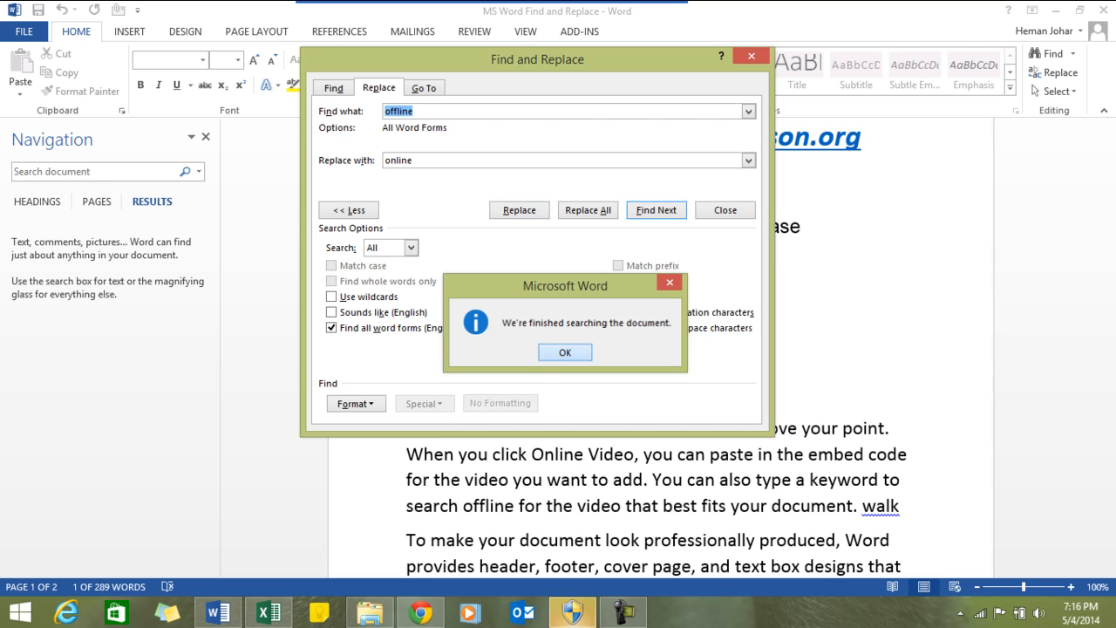
click(564, 351)
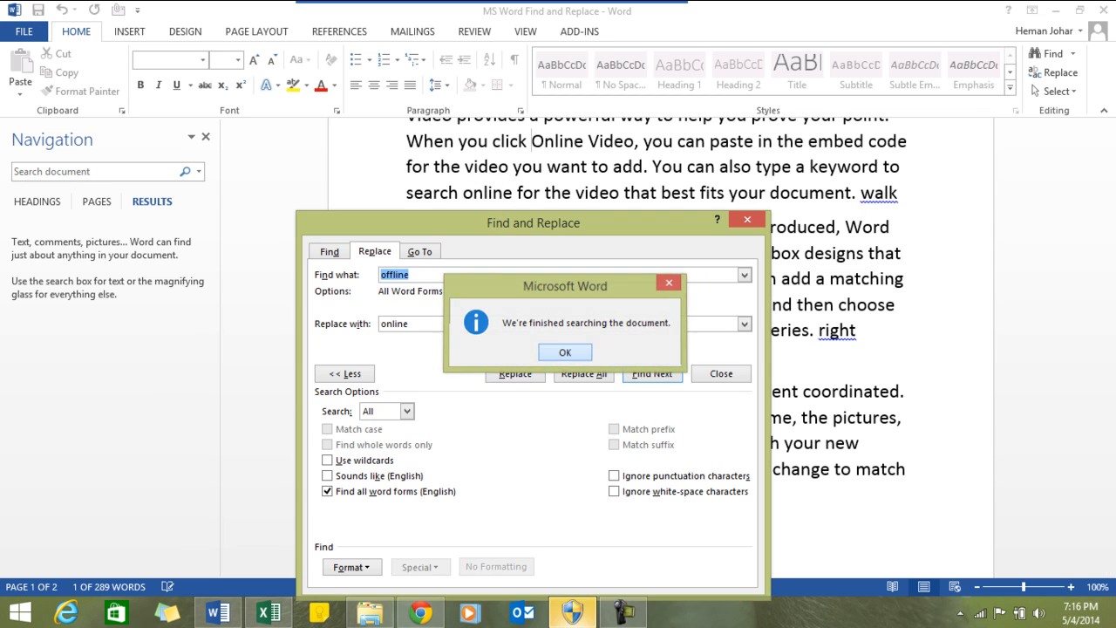
click(564, 352)
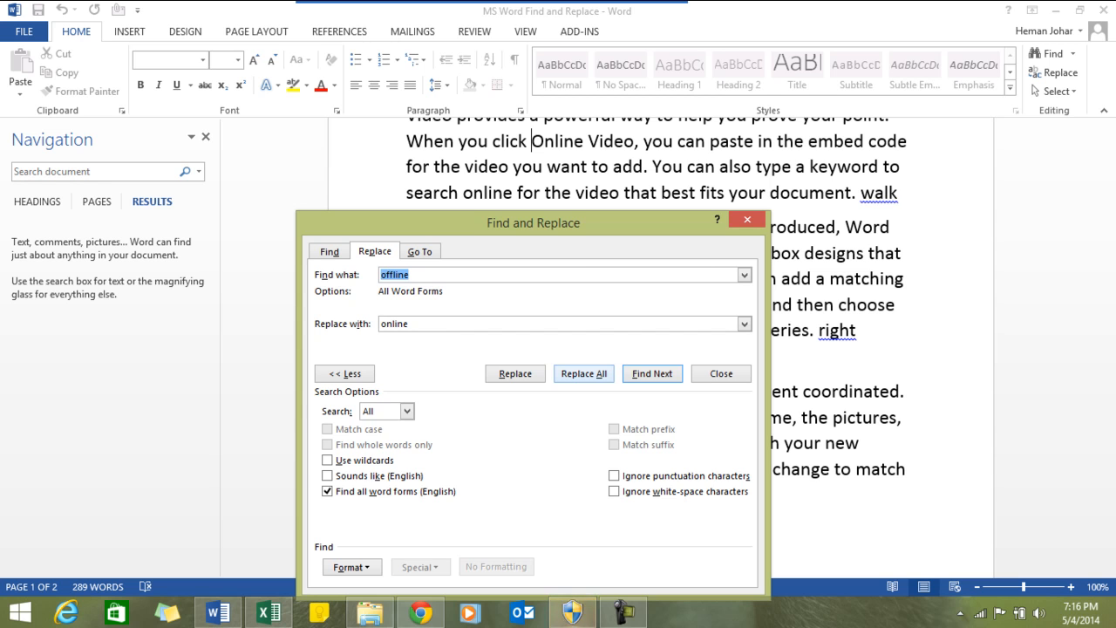
click(583, 373)
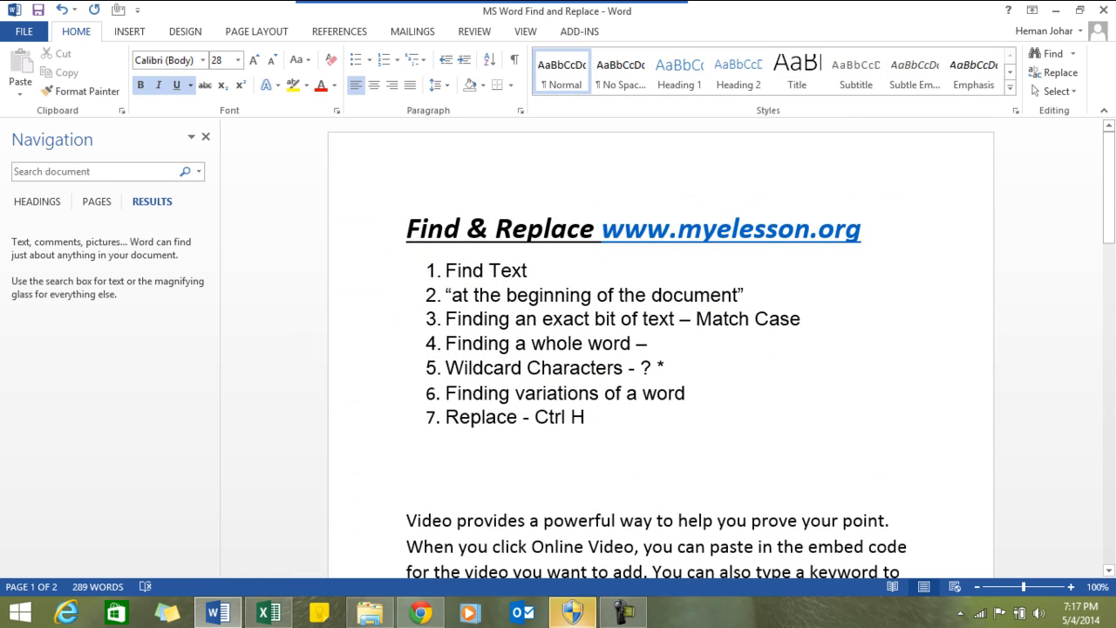
click(407, 228)
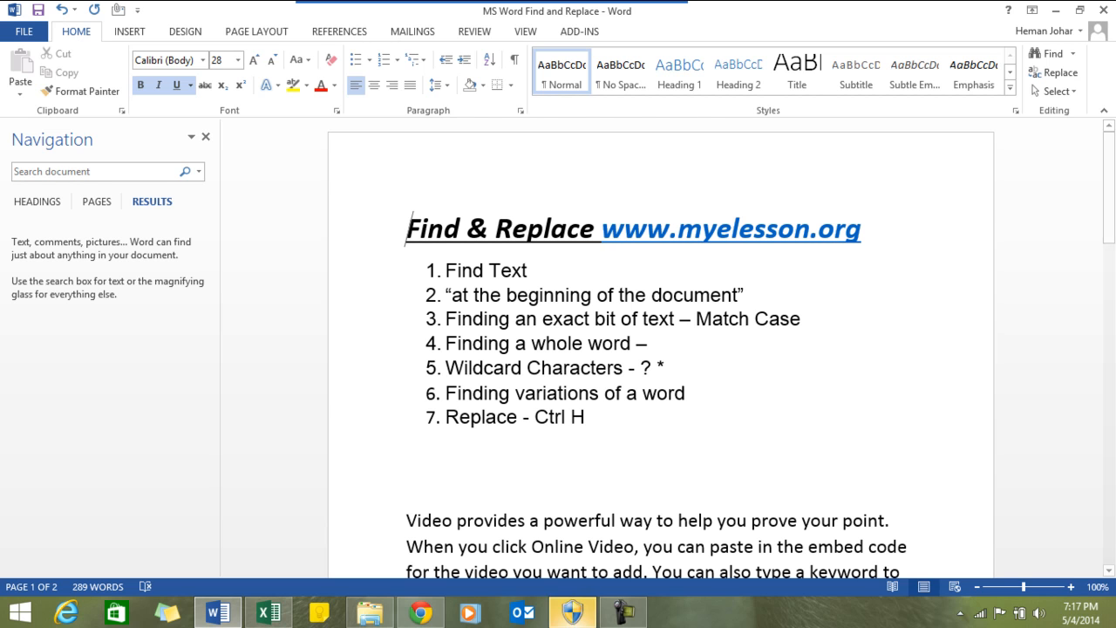